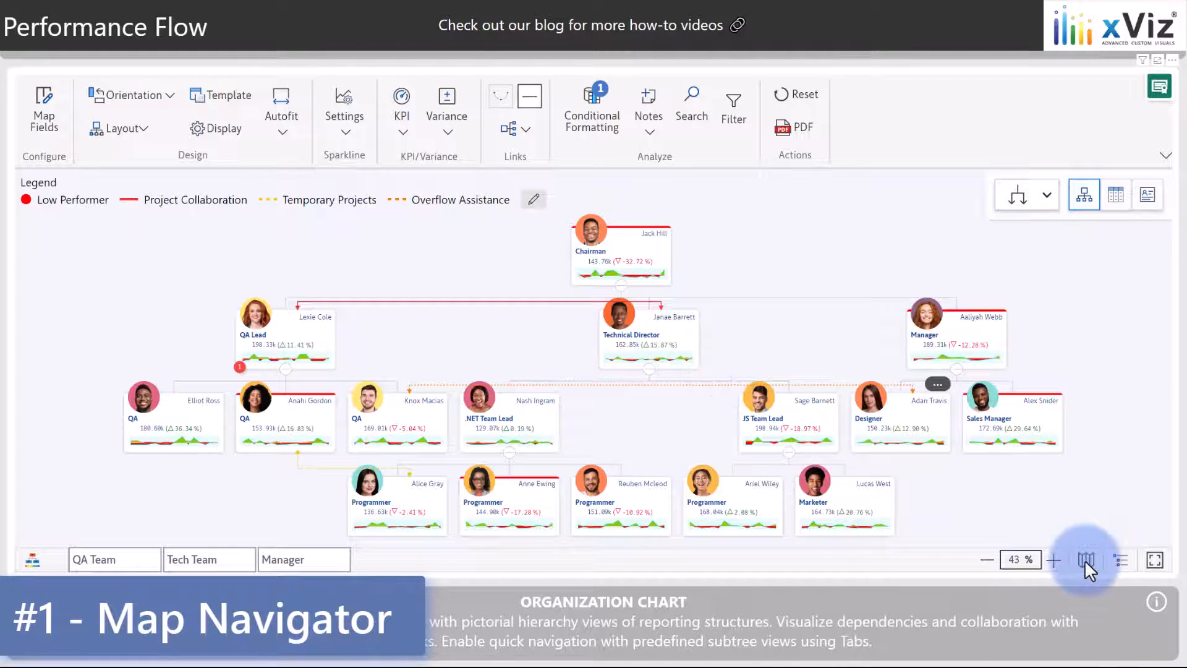
Use the map navigator to zoom in near the QA Lead and Technical Director cards
click(1086, 559)
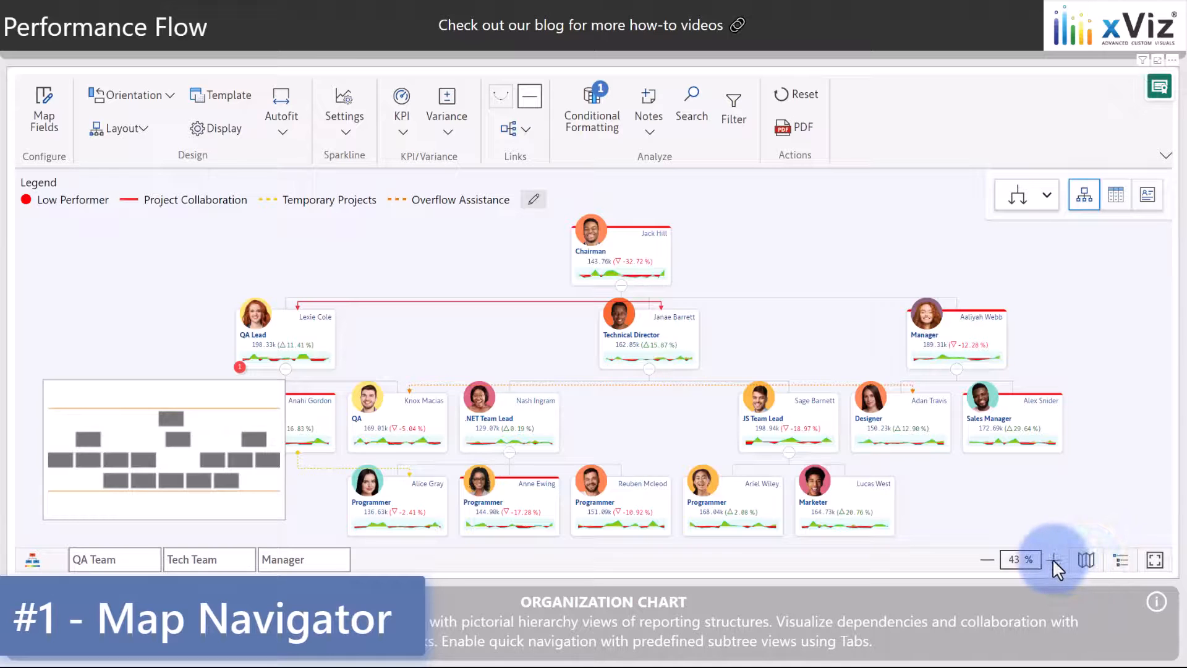
click(1053, 559)
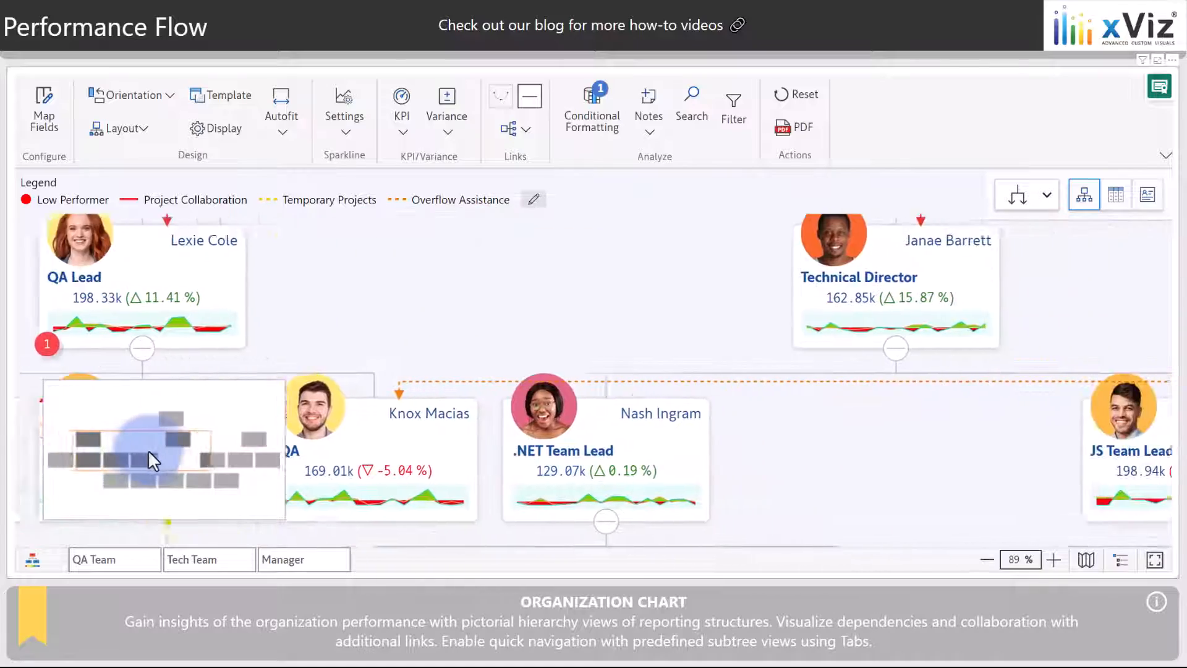
click(1087, 559)
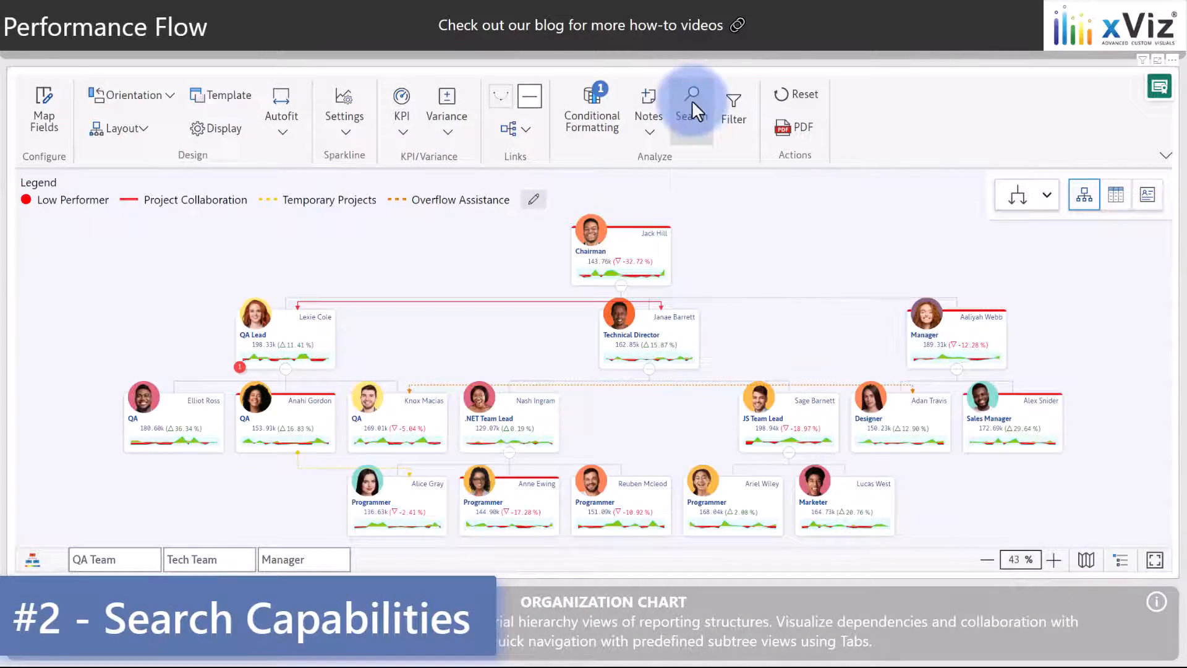
Search the chart for 'manage' and jump to the matching Manager node
click(690, 104)
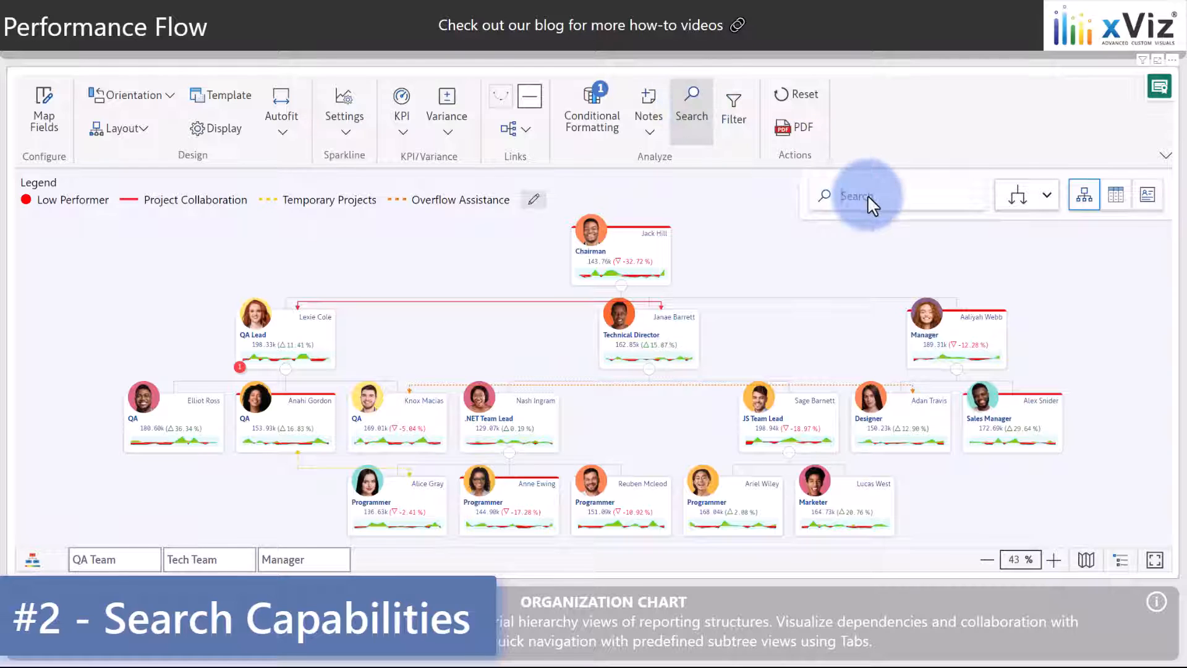
text(manage)
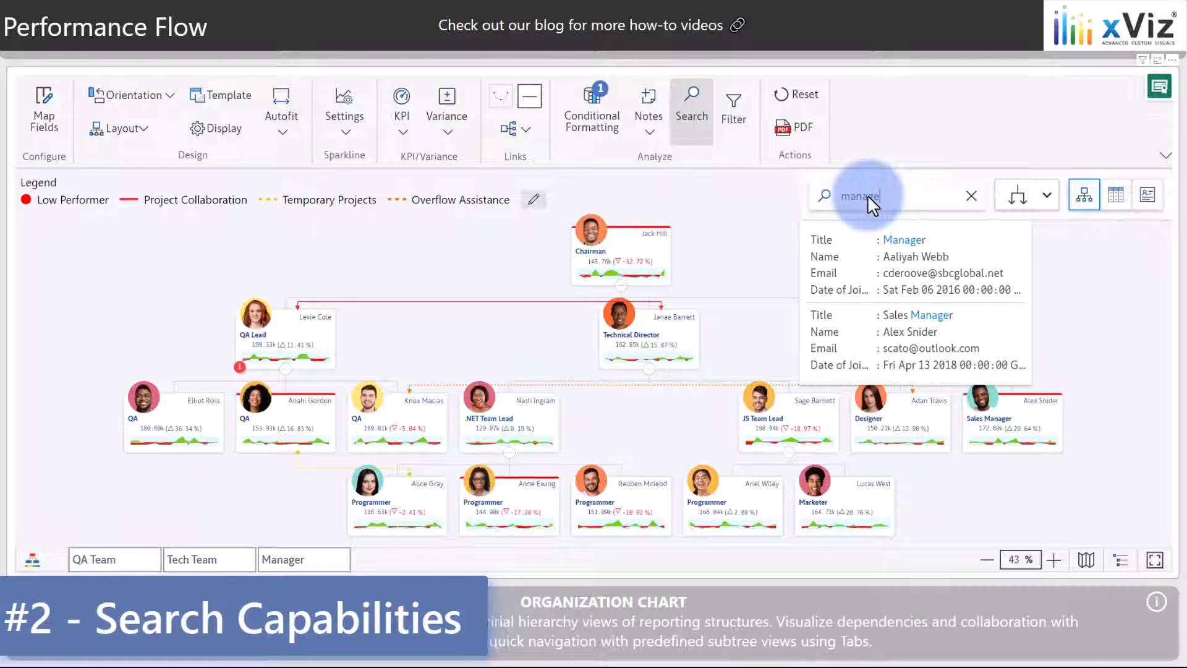
click(972, 195)
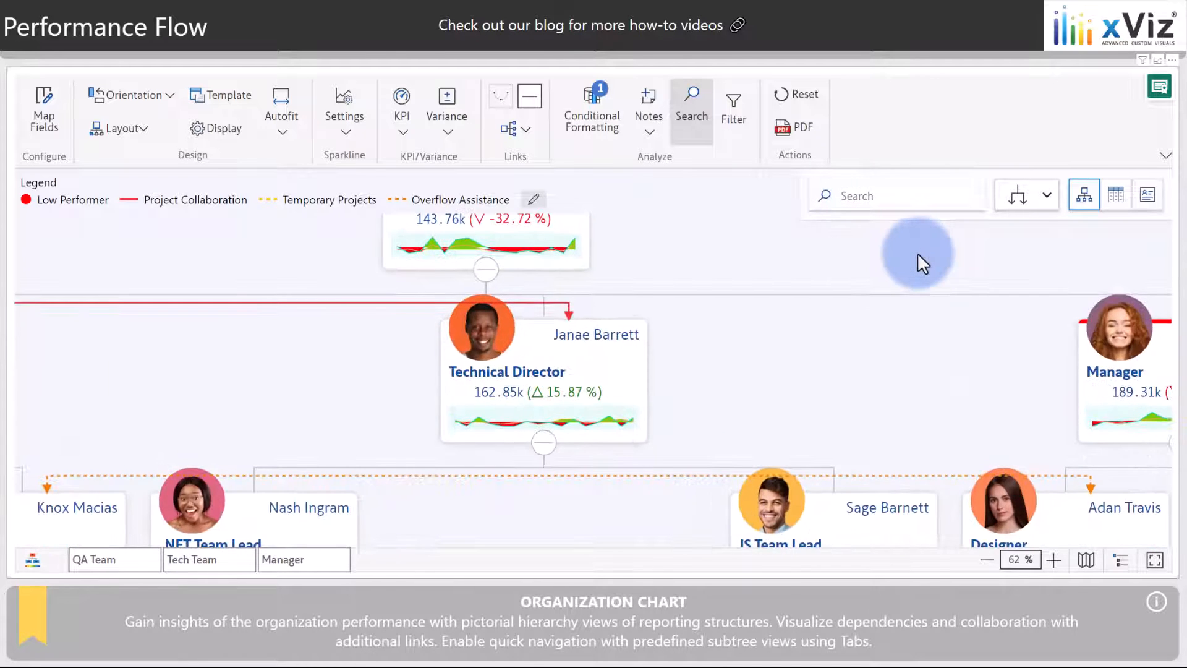
click(1052, 559)
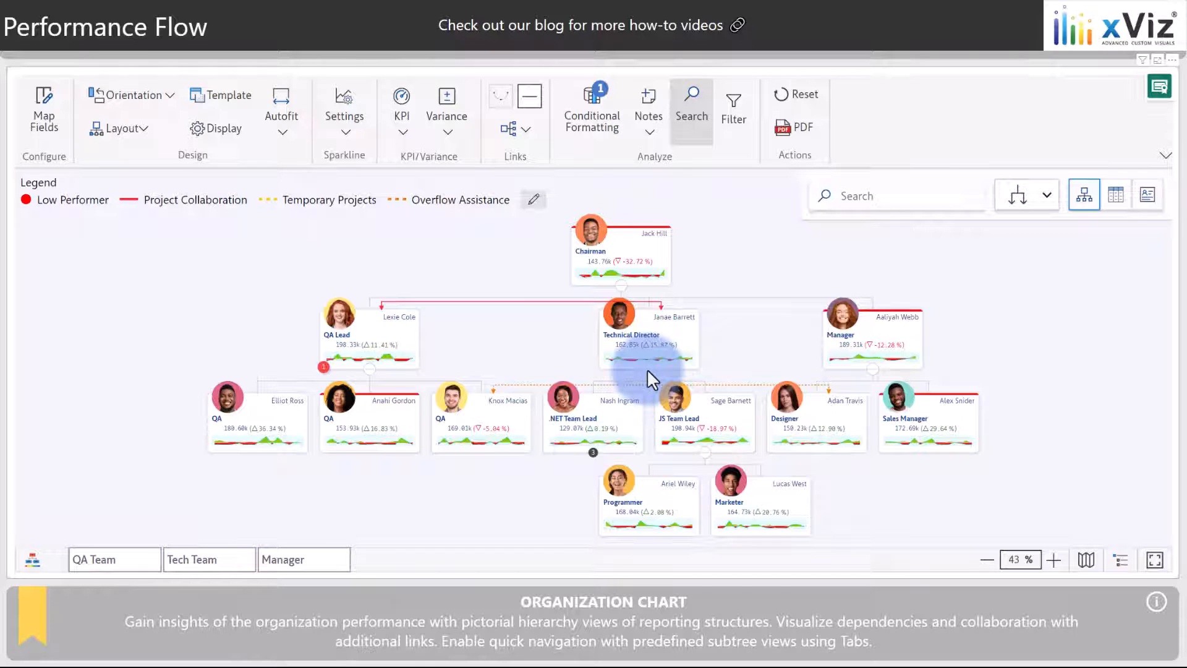
Collapse the Technical Director's team, review Navigation node-count settings, and expand the .NET Team Lead's team
click(1053, 559)
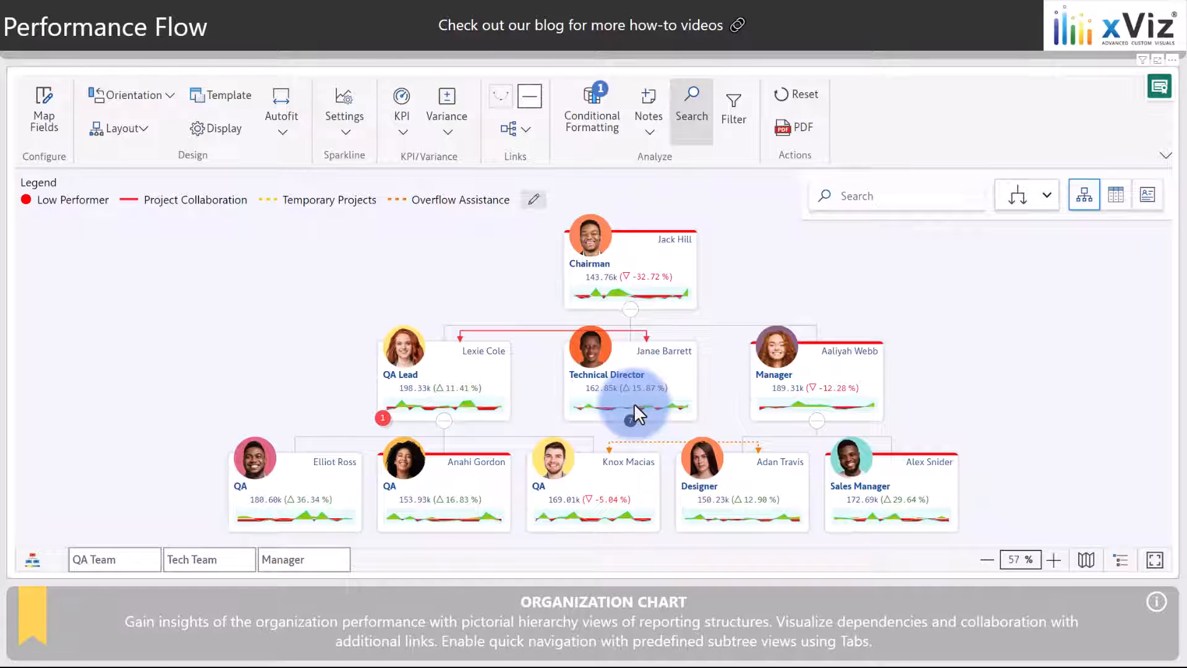
click(222, 127)
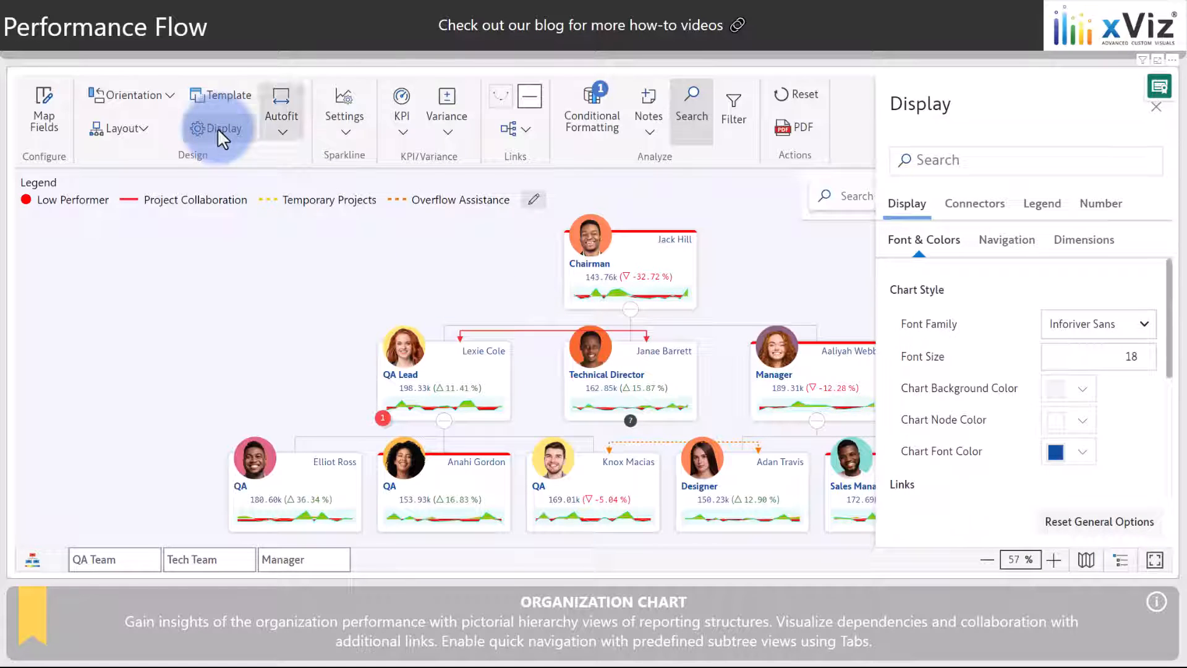
click(1007, 239)
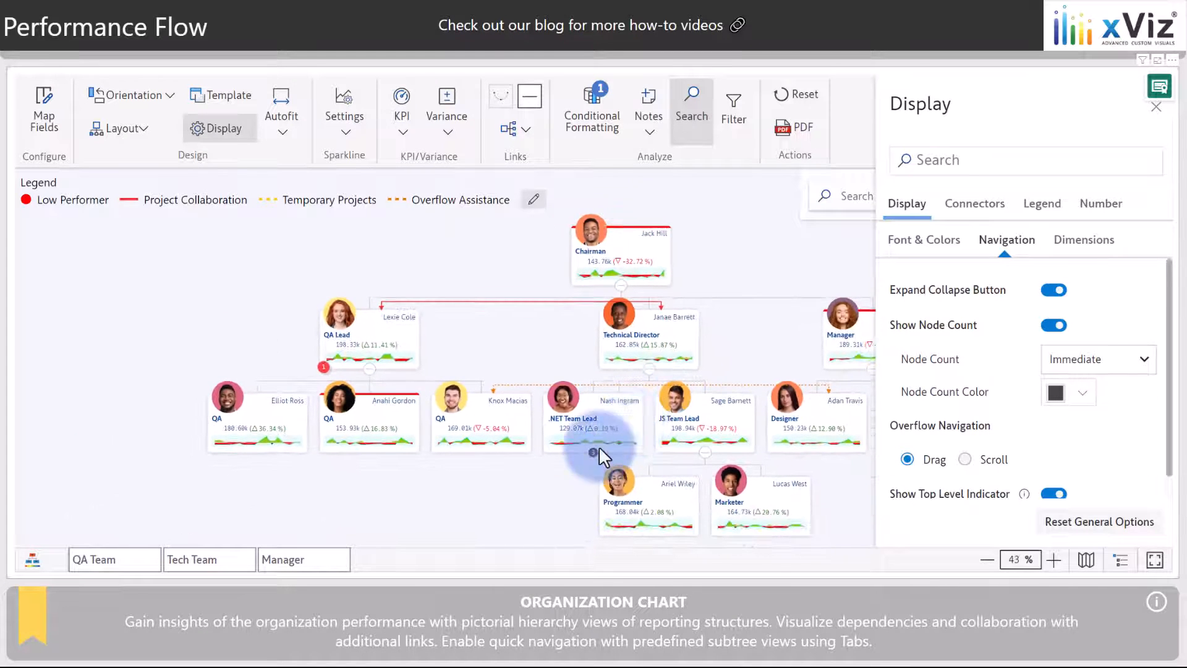
click(593, 452)
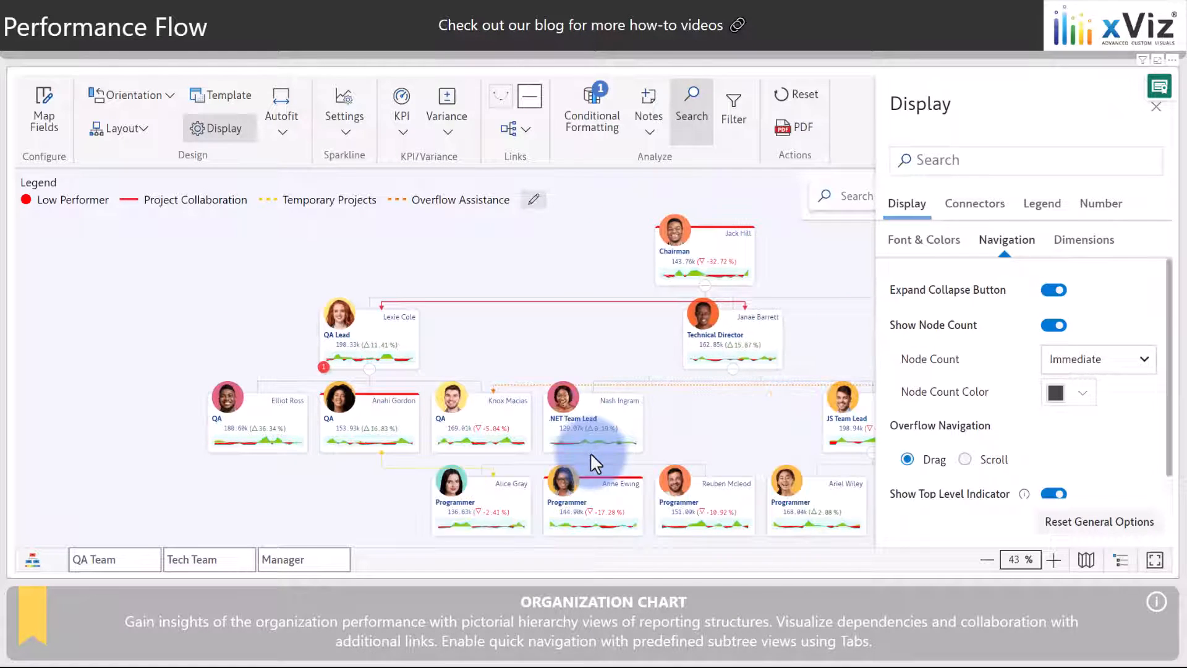
click(1155, 106)
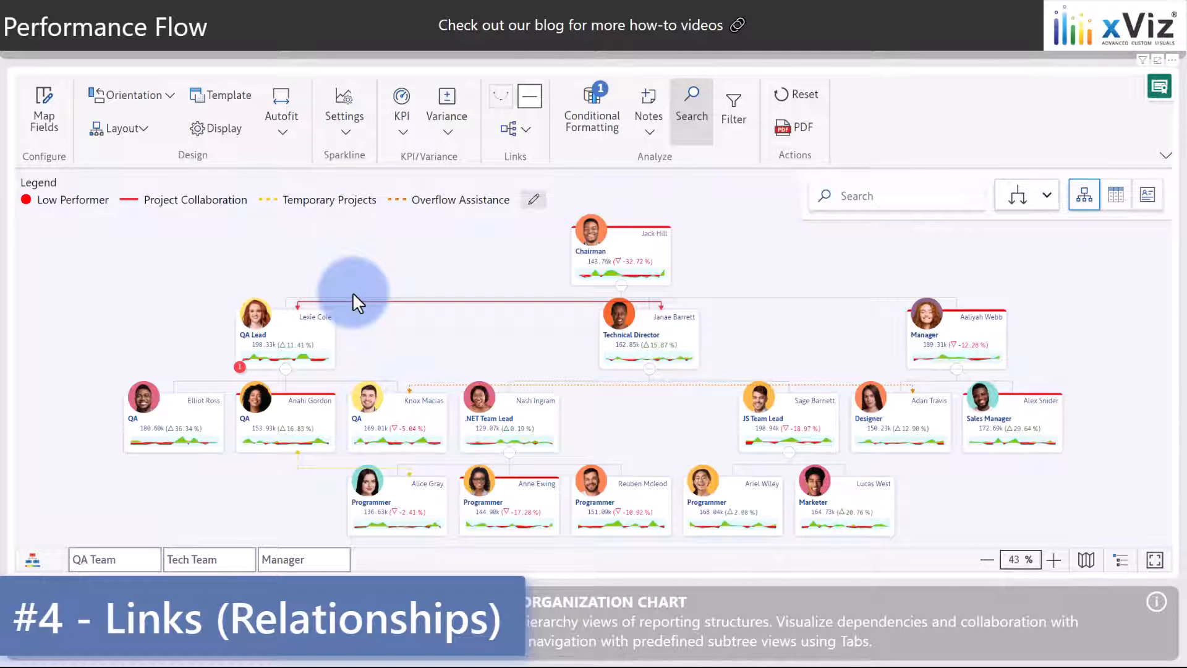
mouse_move(422, 388)
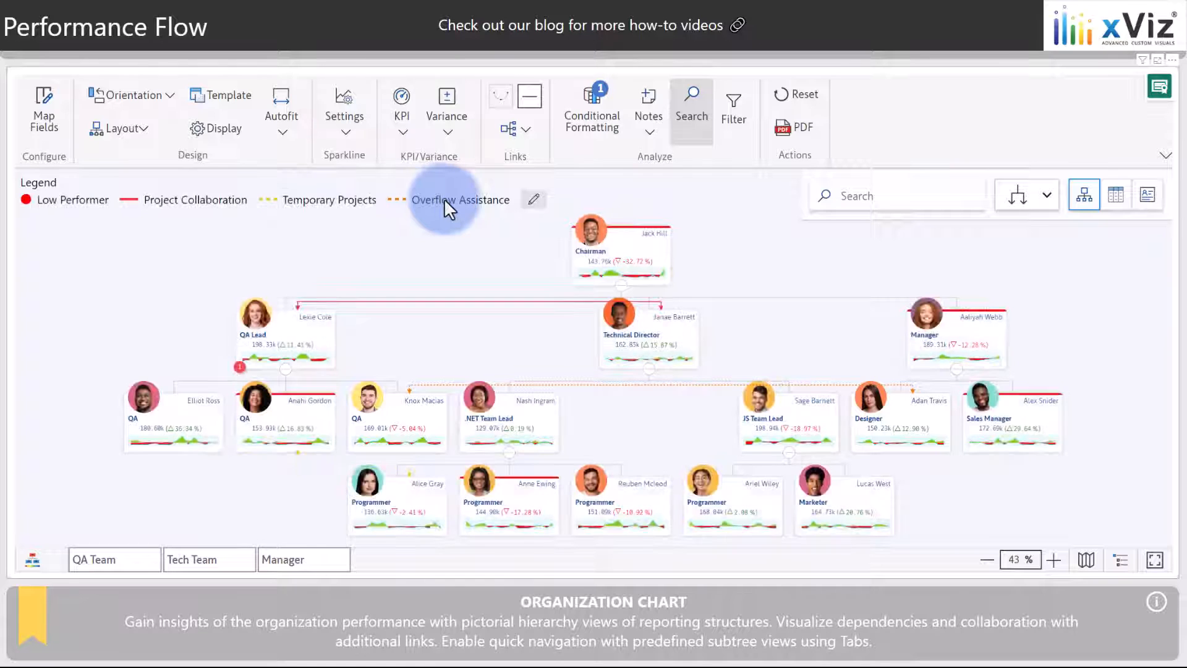
mouse_move(516, 125)
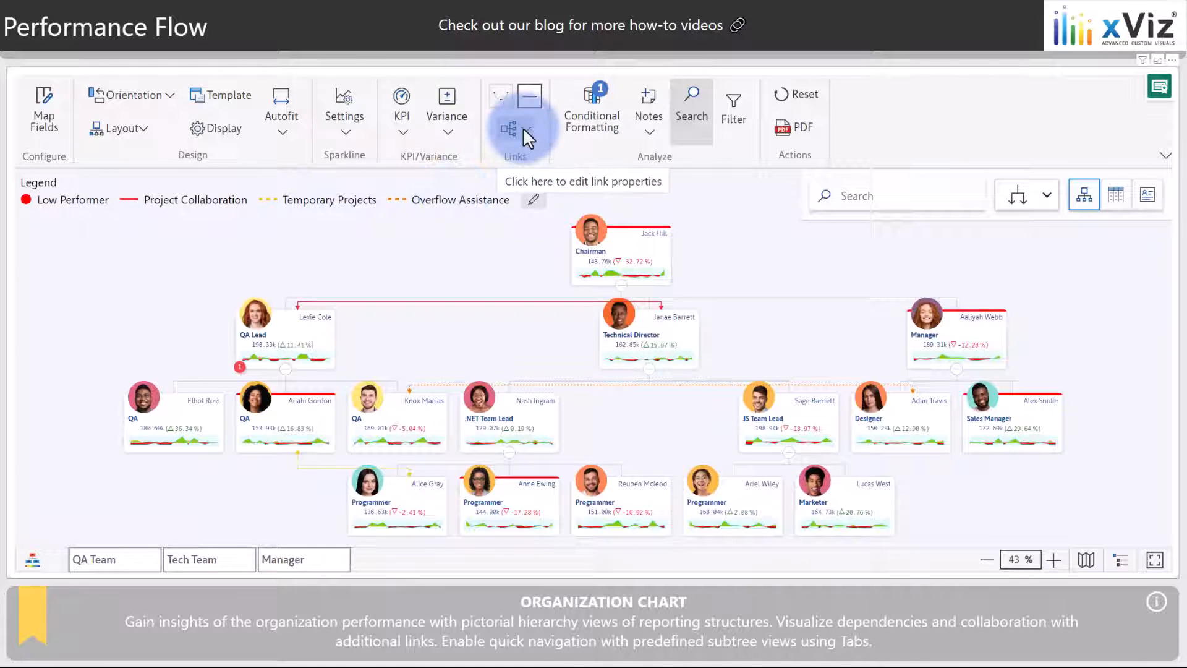
Enter link-creation mode and pick a chairman node as the link's start
click(508, 127)
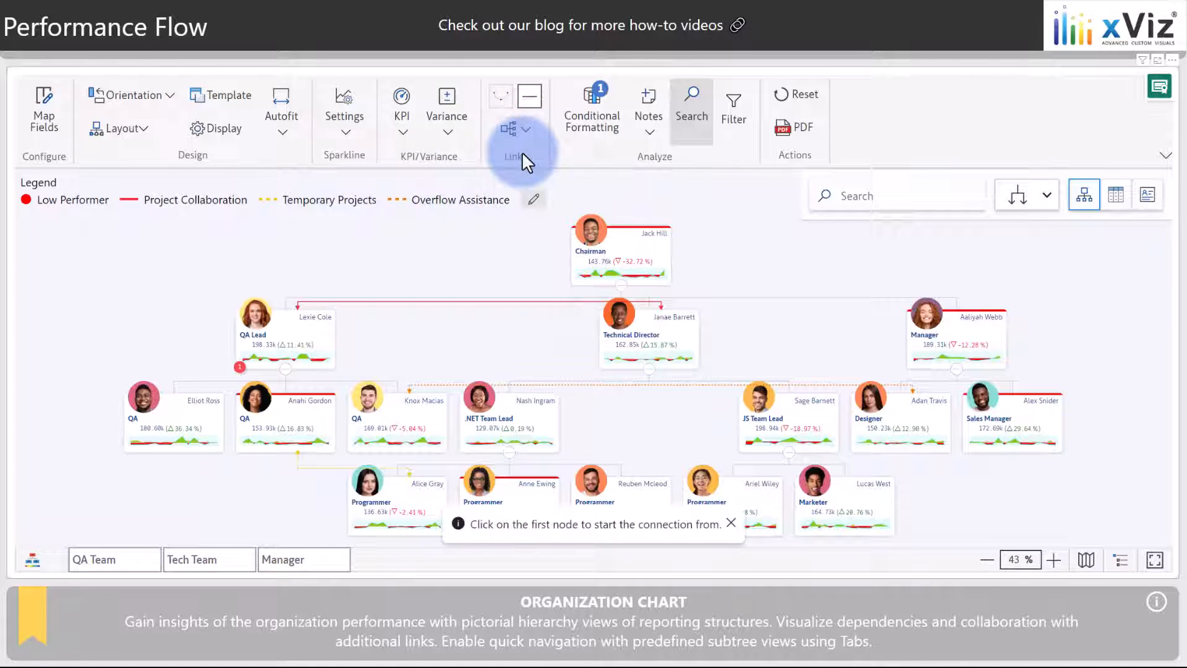
click(620, 250)
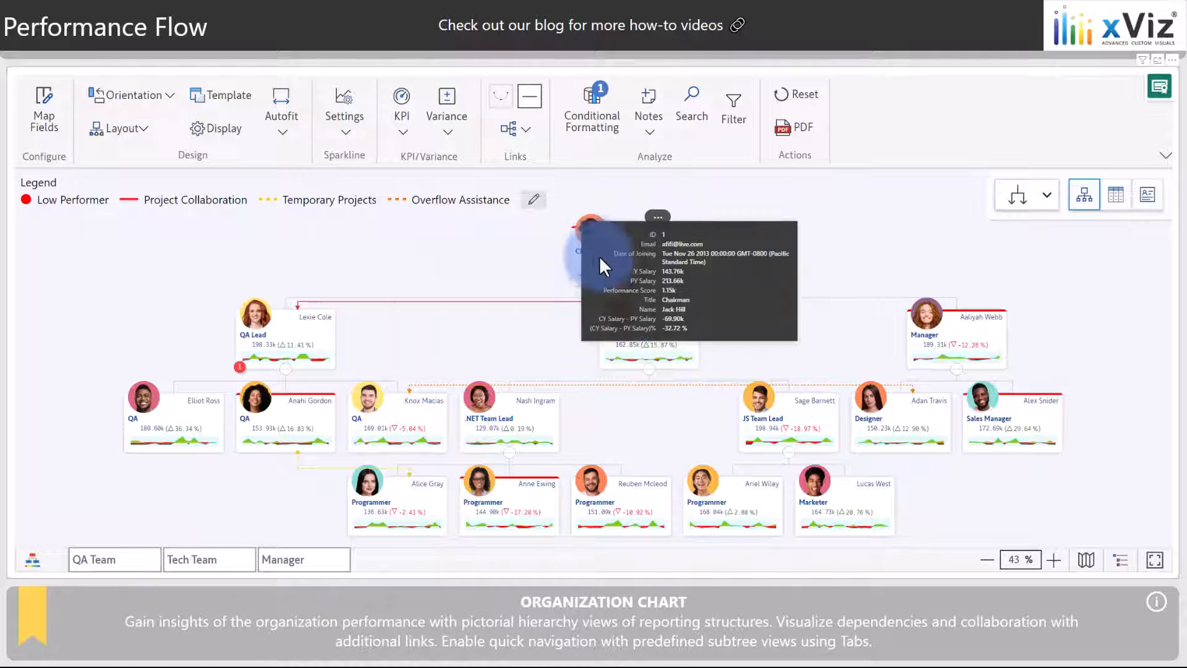
click(402, 107)
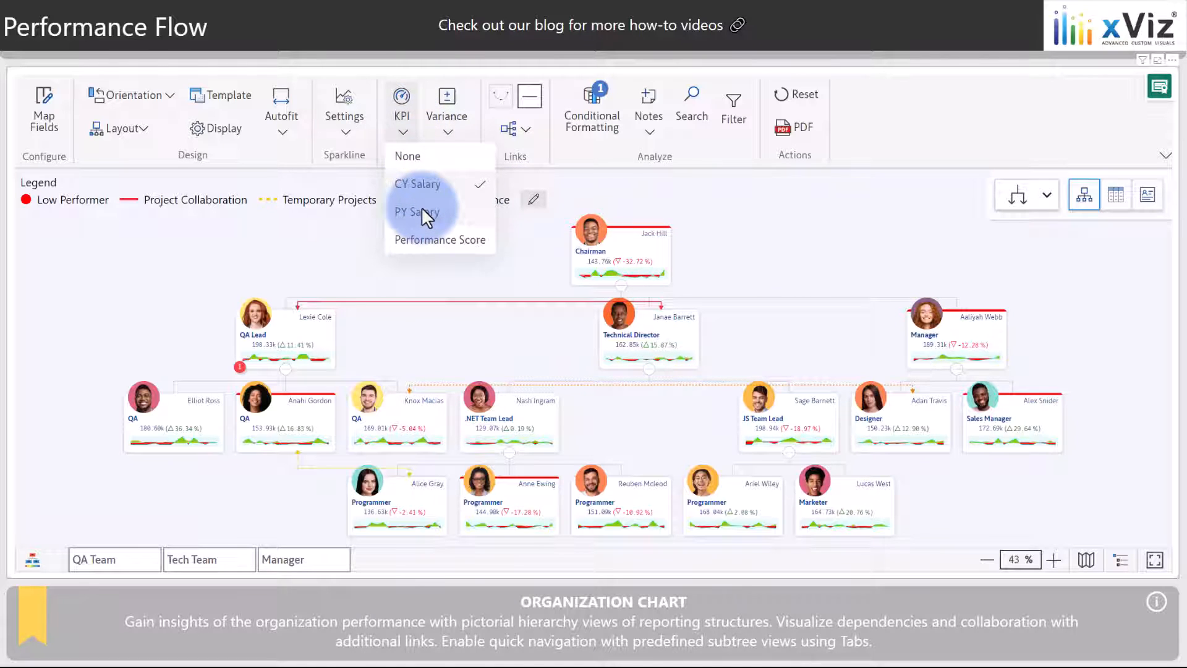
mouse_move(439, 156)
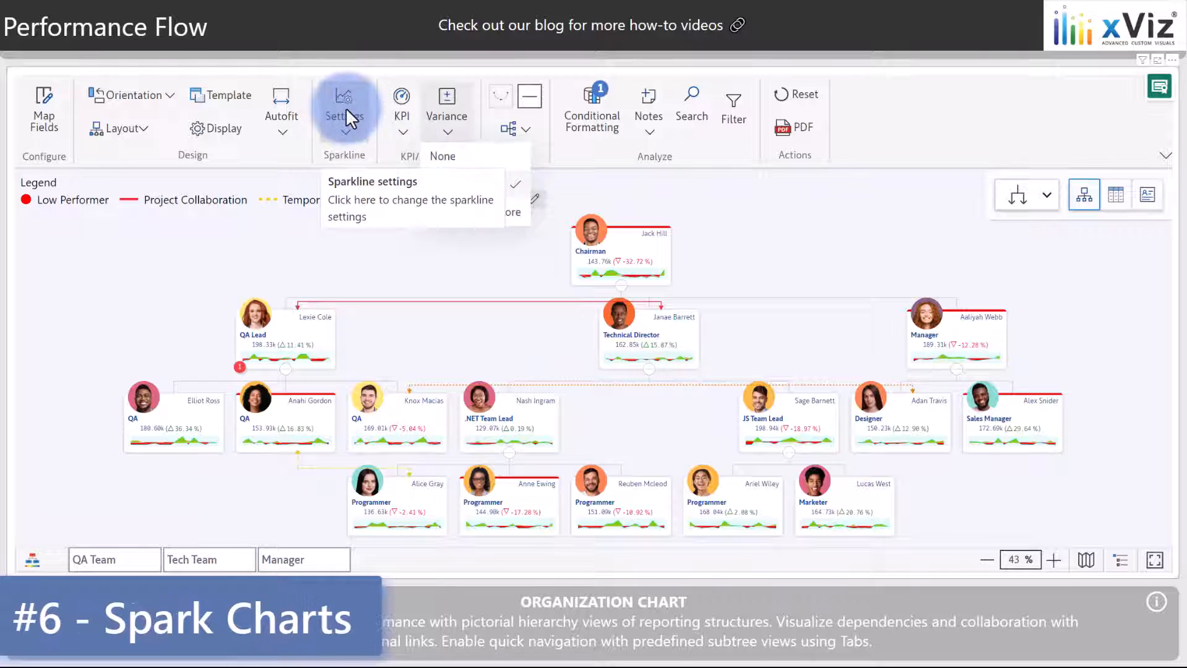
click(344, 106)
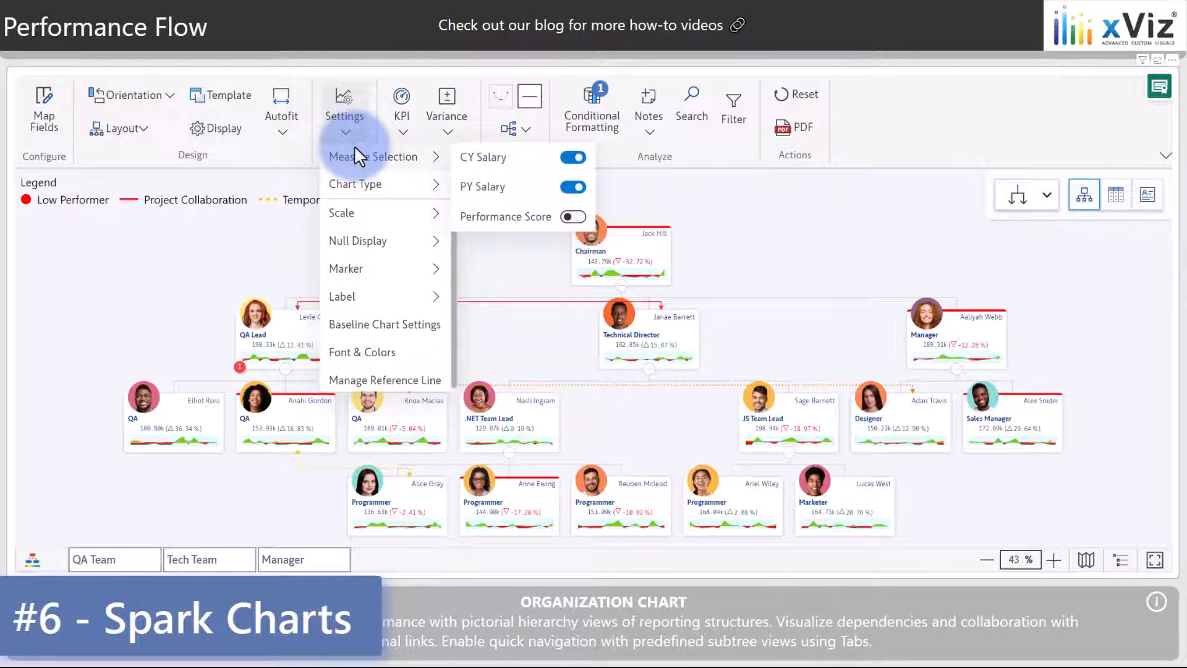
click(355, 183)
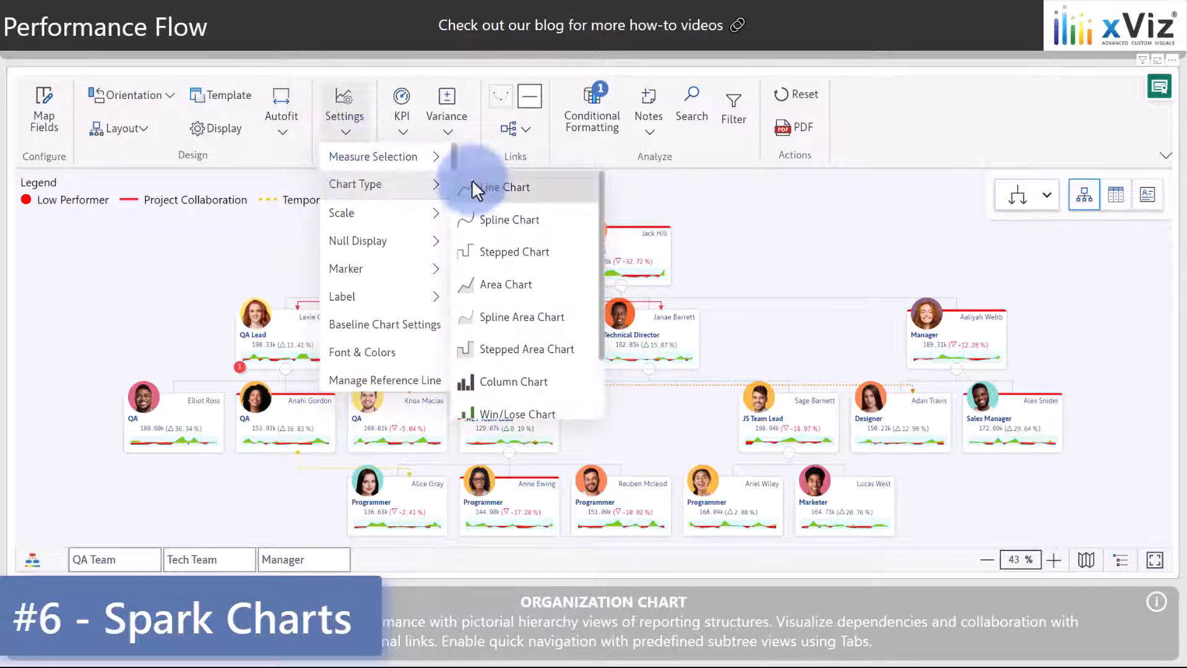
mouse_move(504, 187)
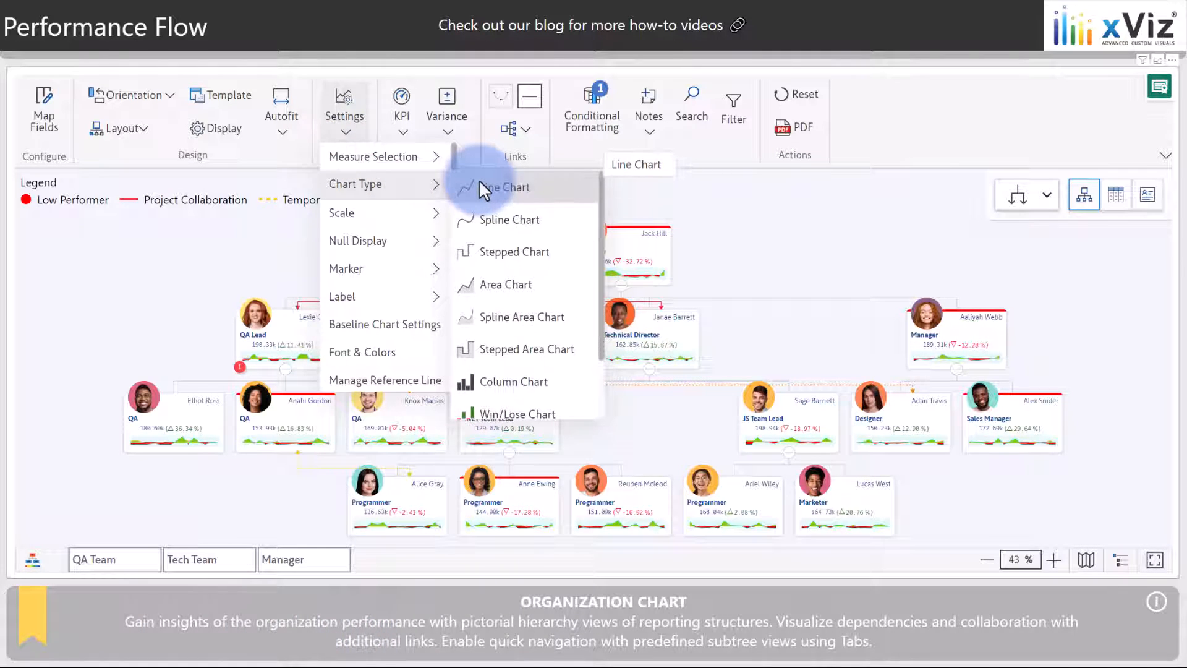
mouse_move(401, 212)
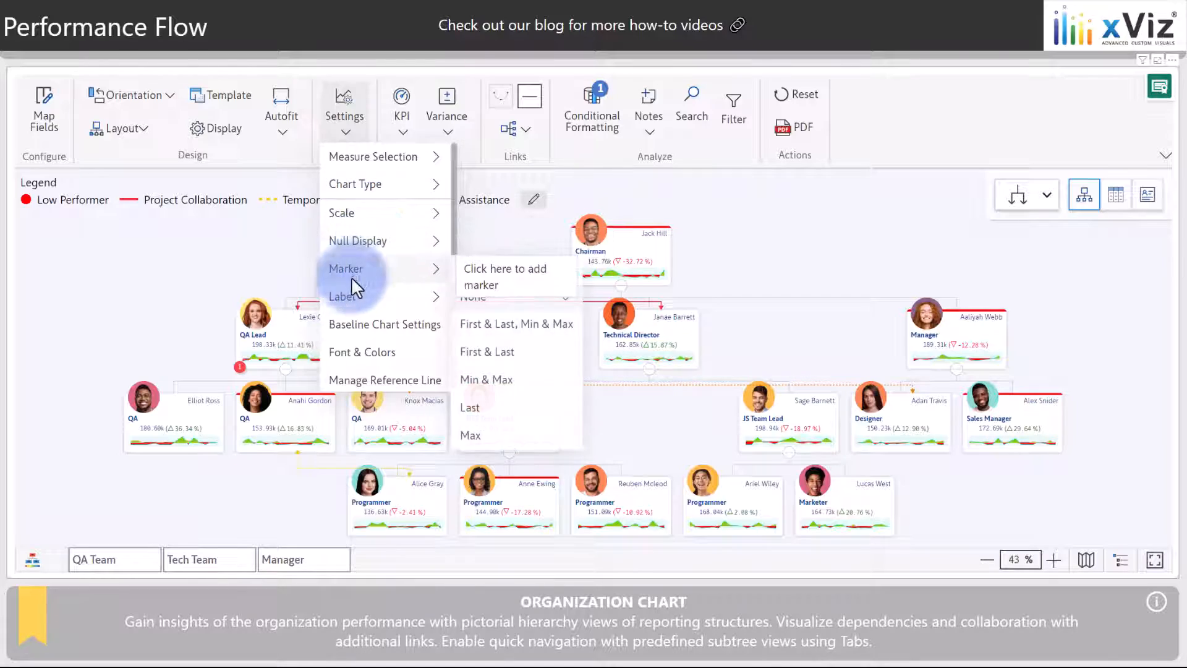
mouse_move(356, 386)
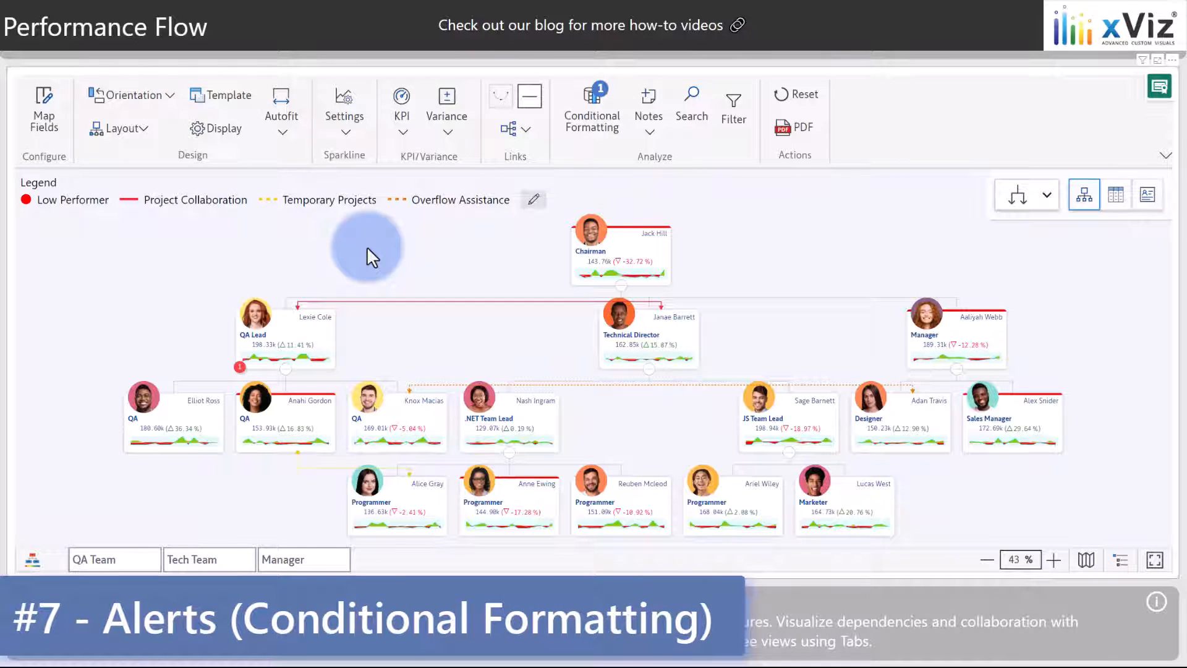
mouse_move(99, 208)
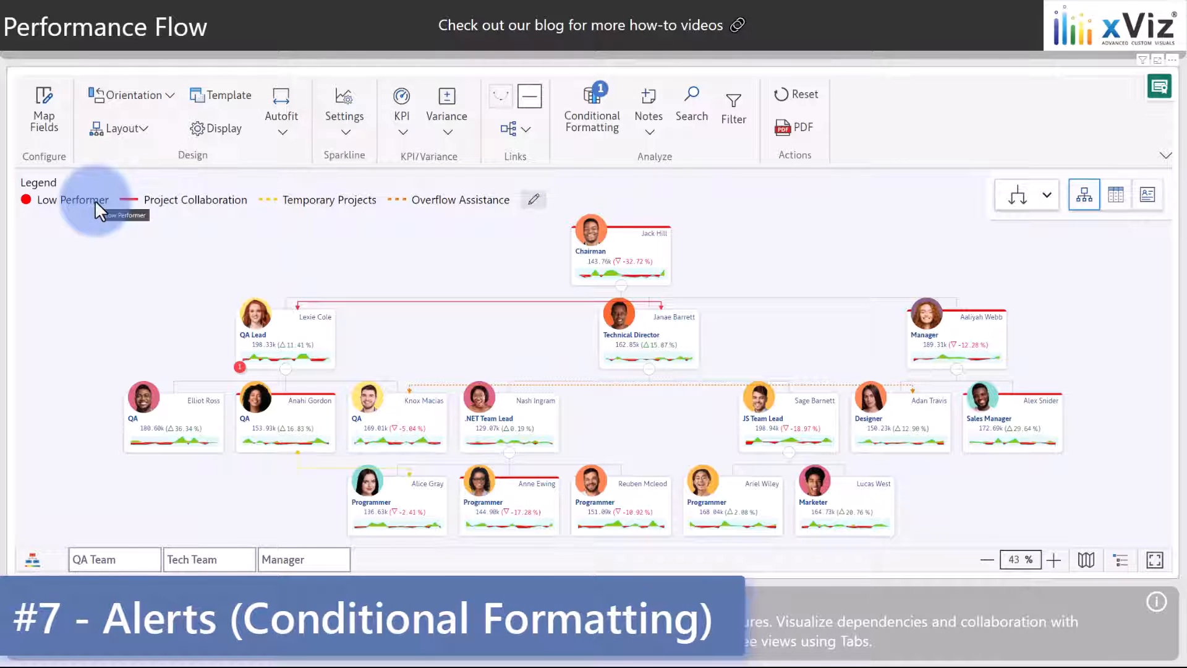
mouse_move(74, 201)
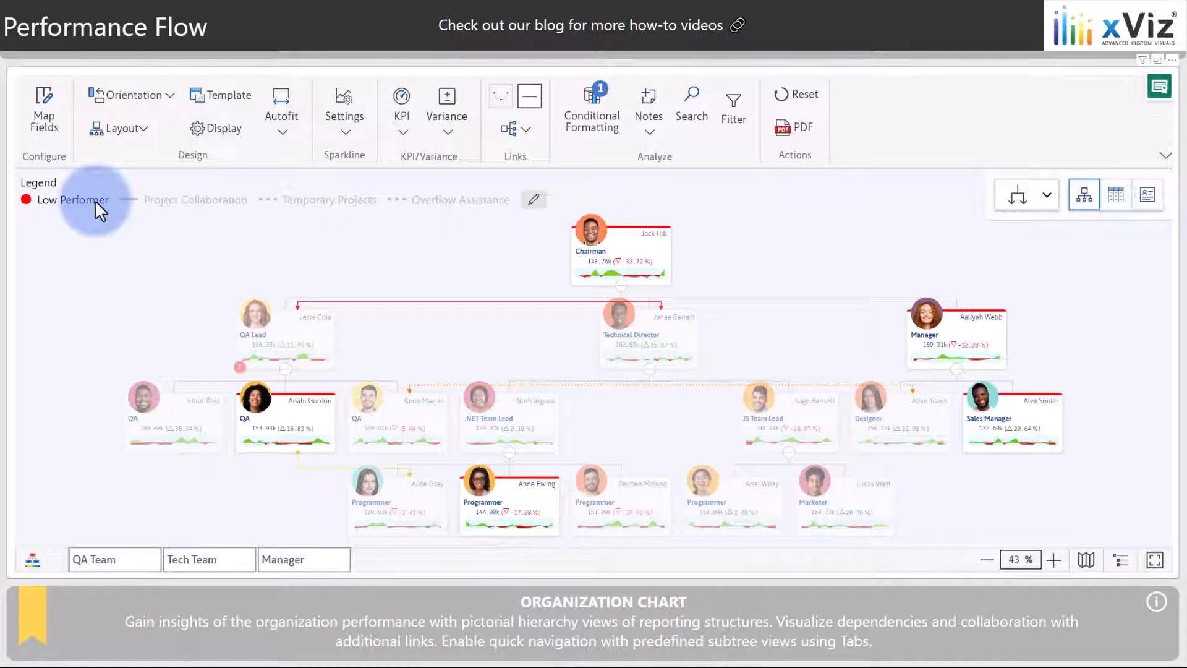
click(591, 107)
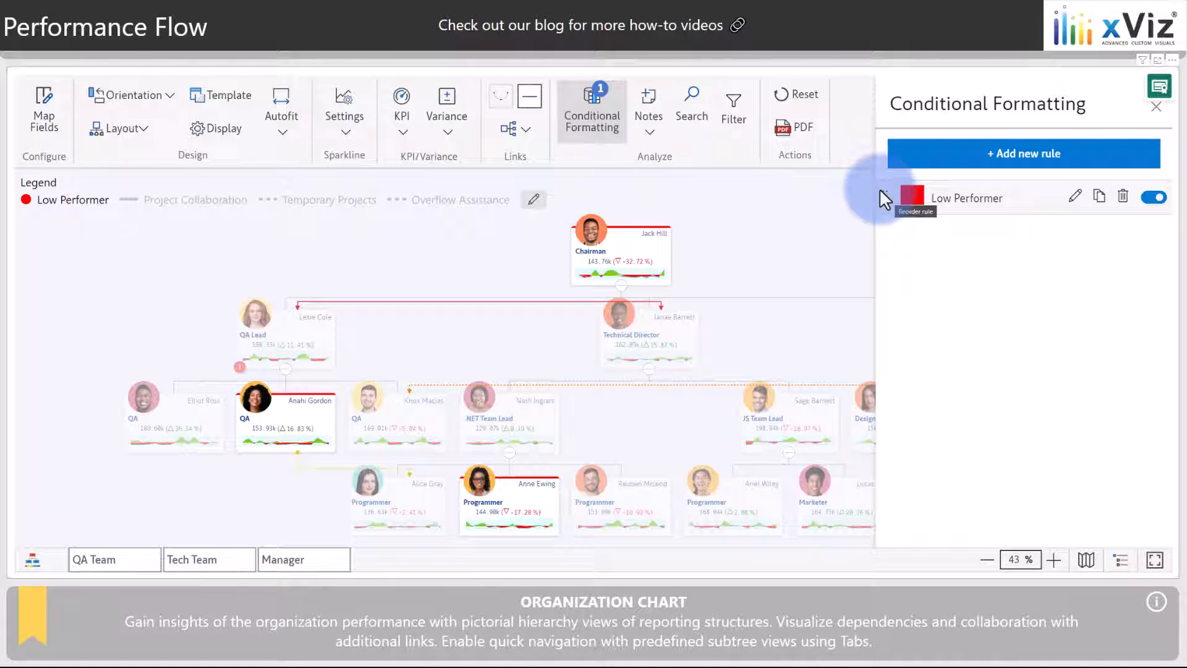
click(1075, 197)
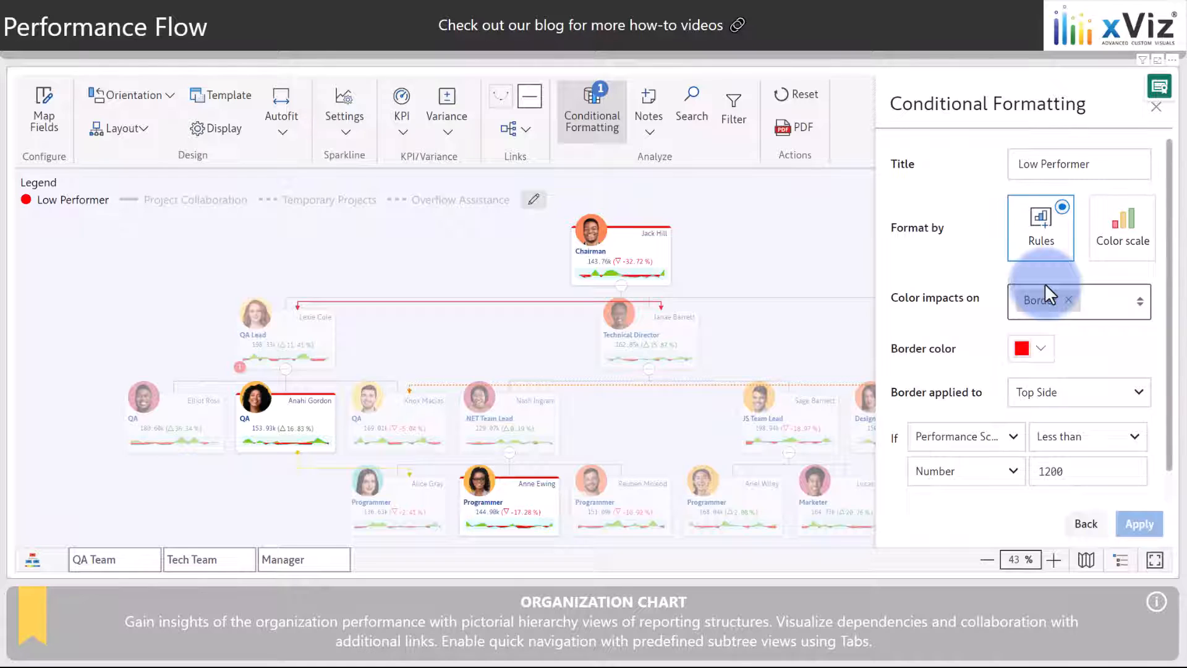
mouse_move(1036, 392)
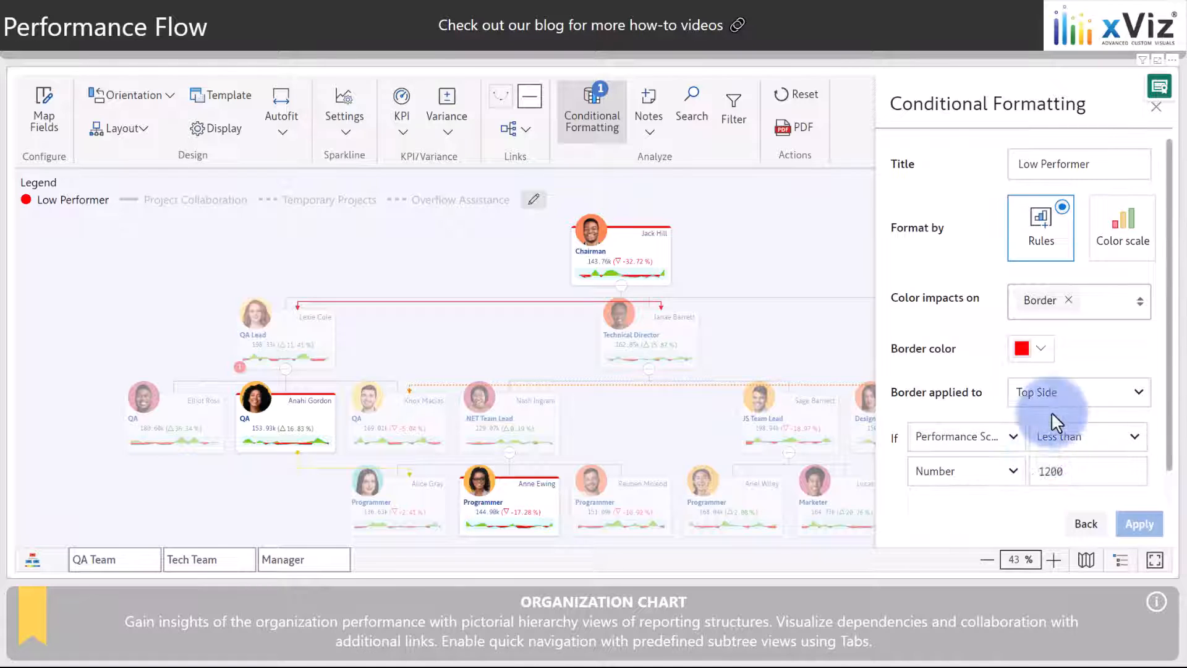
click(1122, 227)
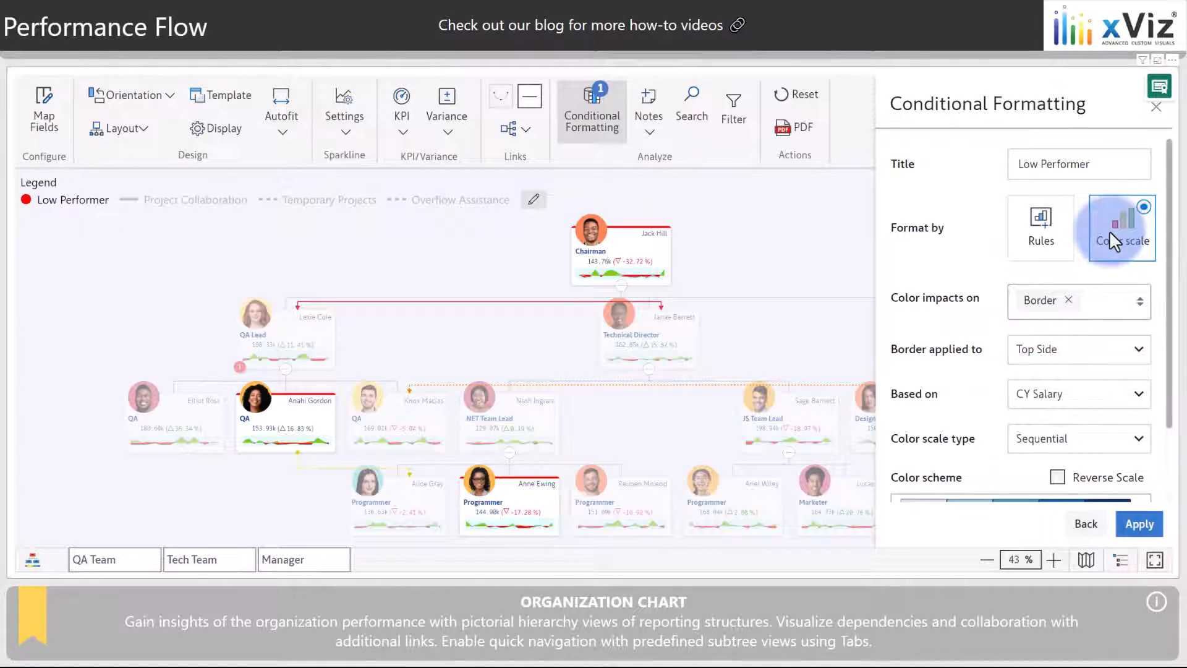
click(1155, 106)
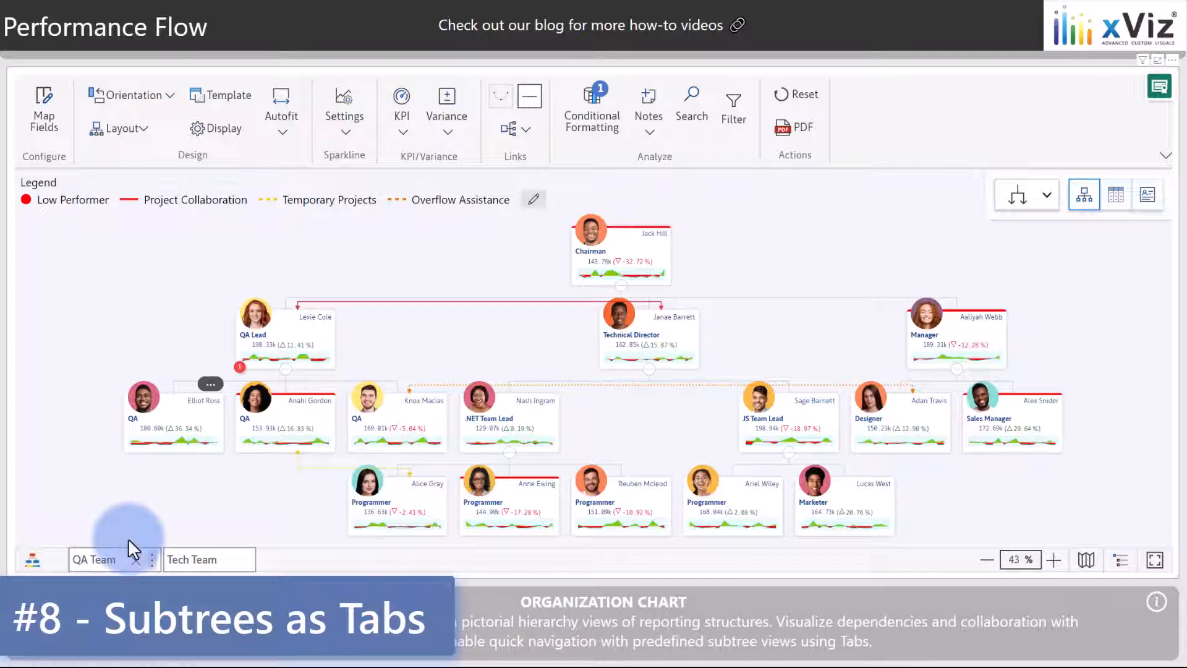
View the Tech Team and QA Team subtree tabs, then return to the full org chart
click(191, 559)
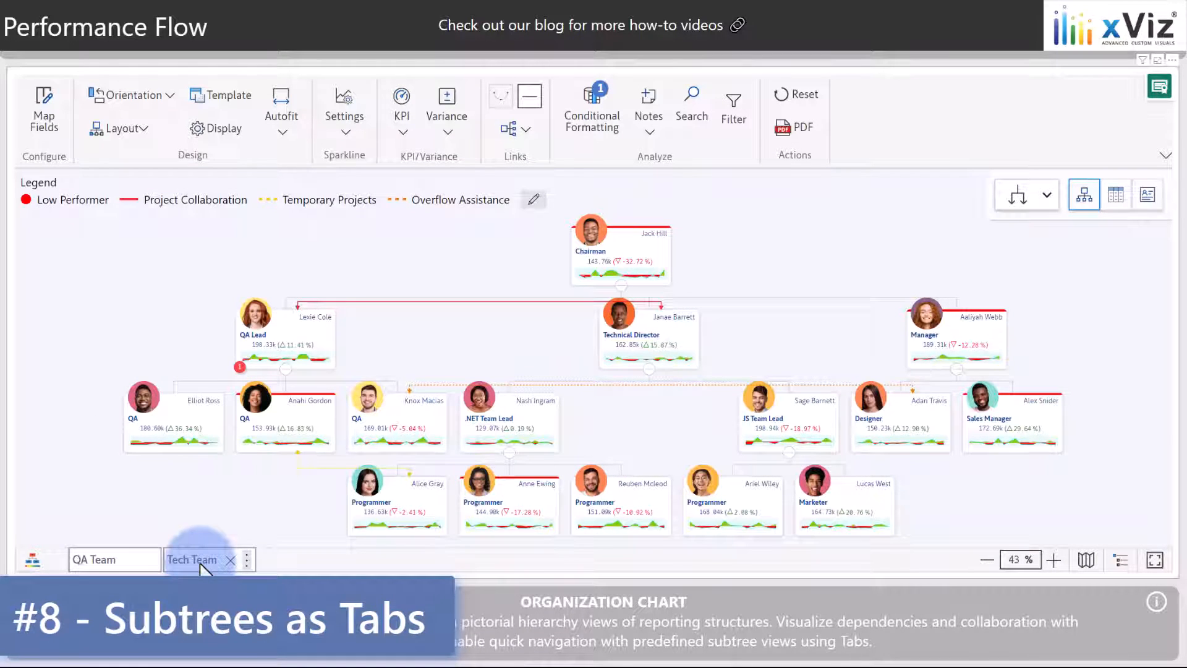
click(192, 560)
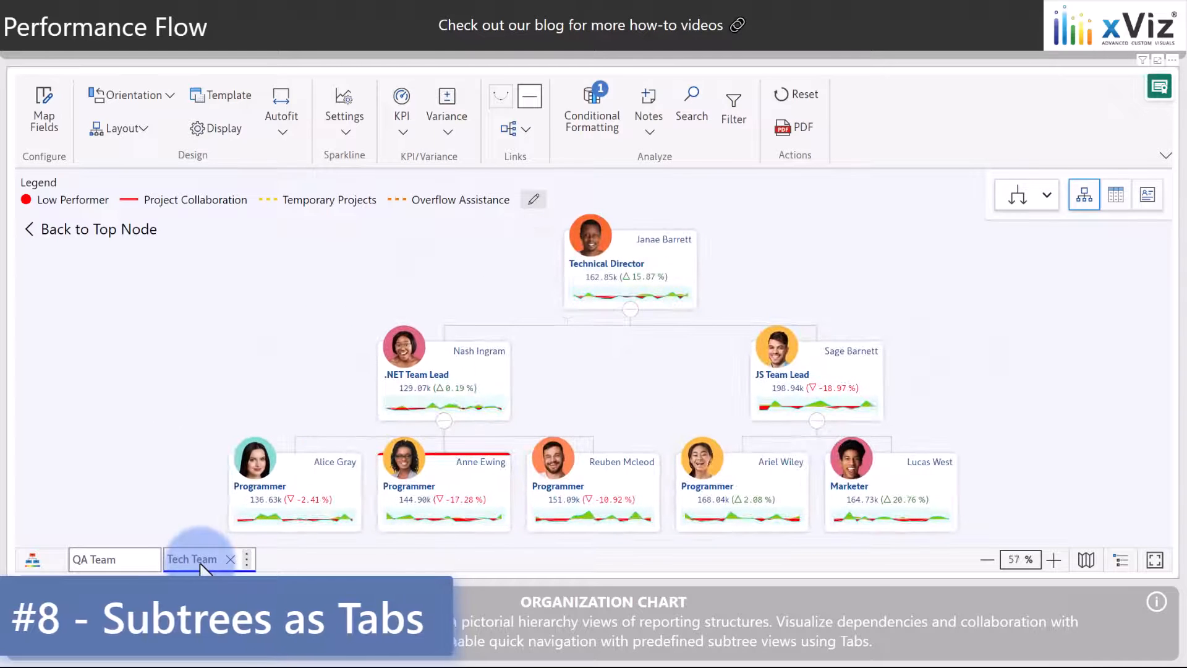
click(94, 559)
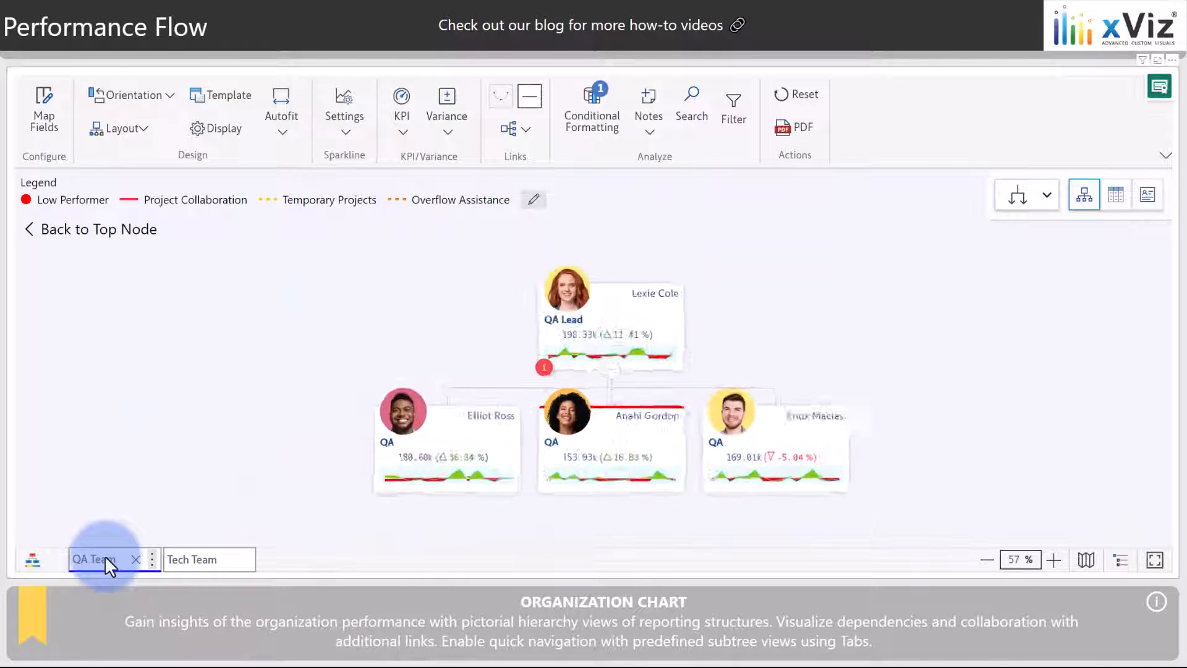
click(1053, 559)
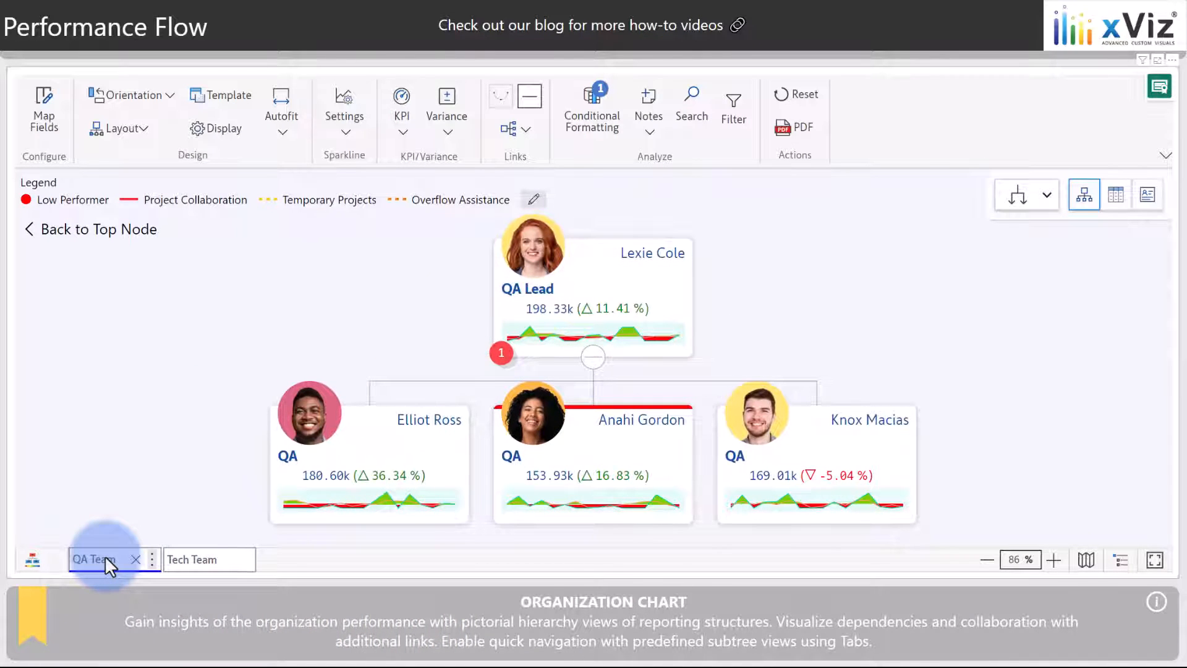
click(97, 229)
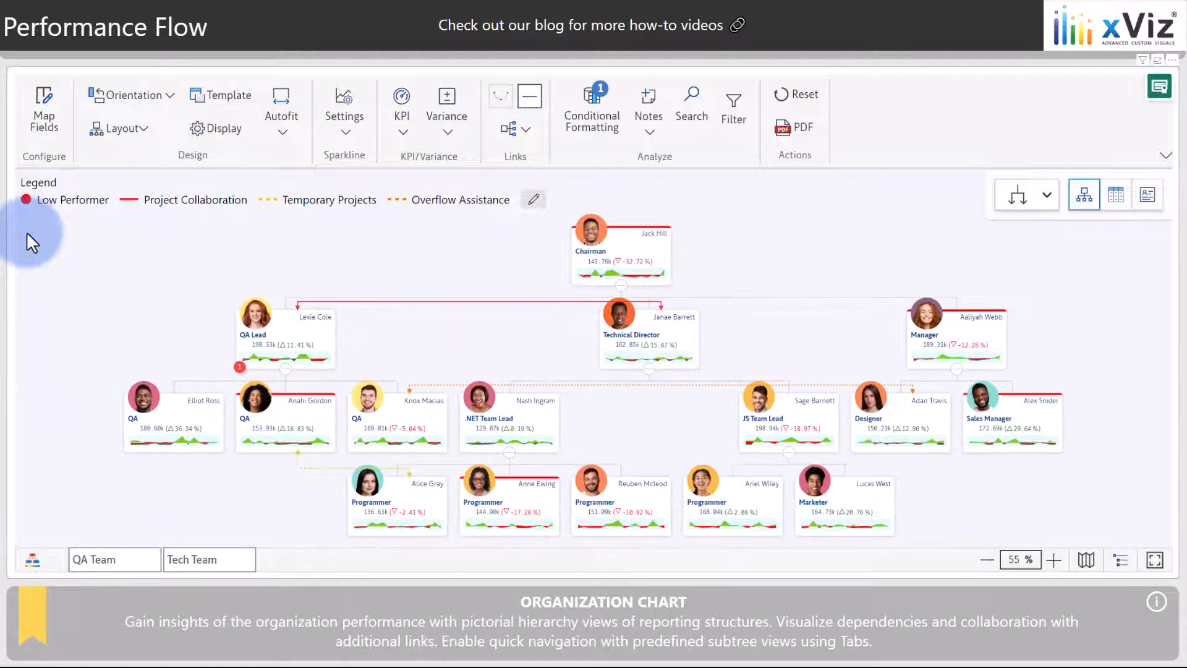
Set the Manager's node as top level to create a Manager subtree tab
click(987, 560)
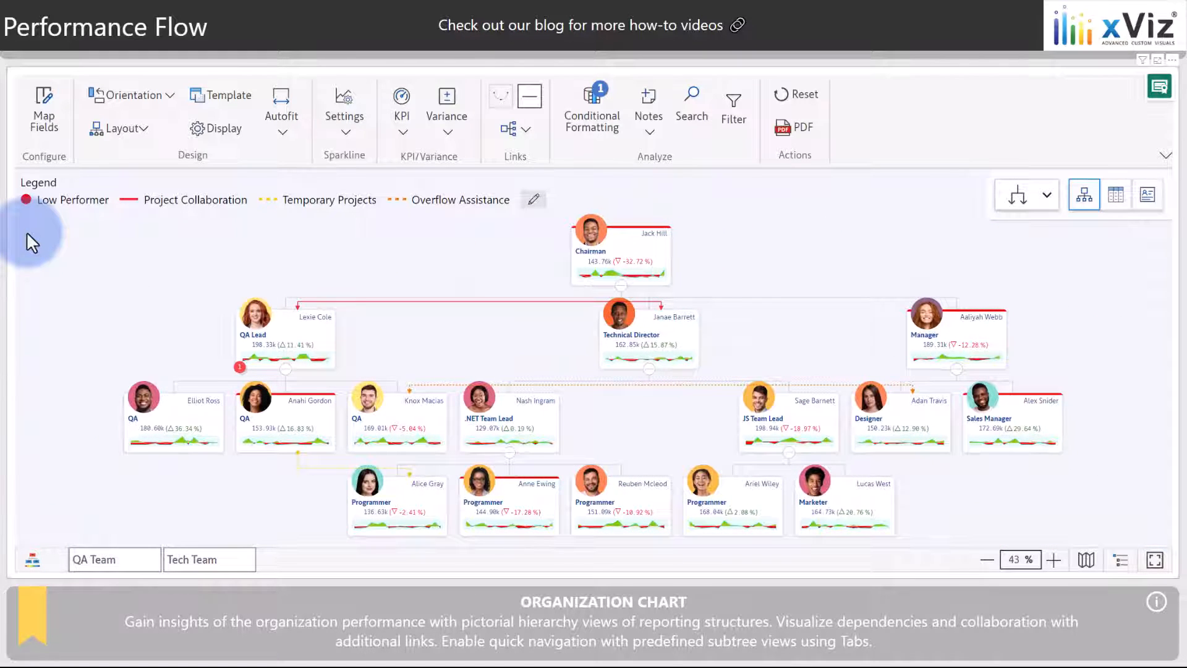
mouse_move(250, 257)
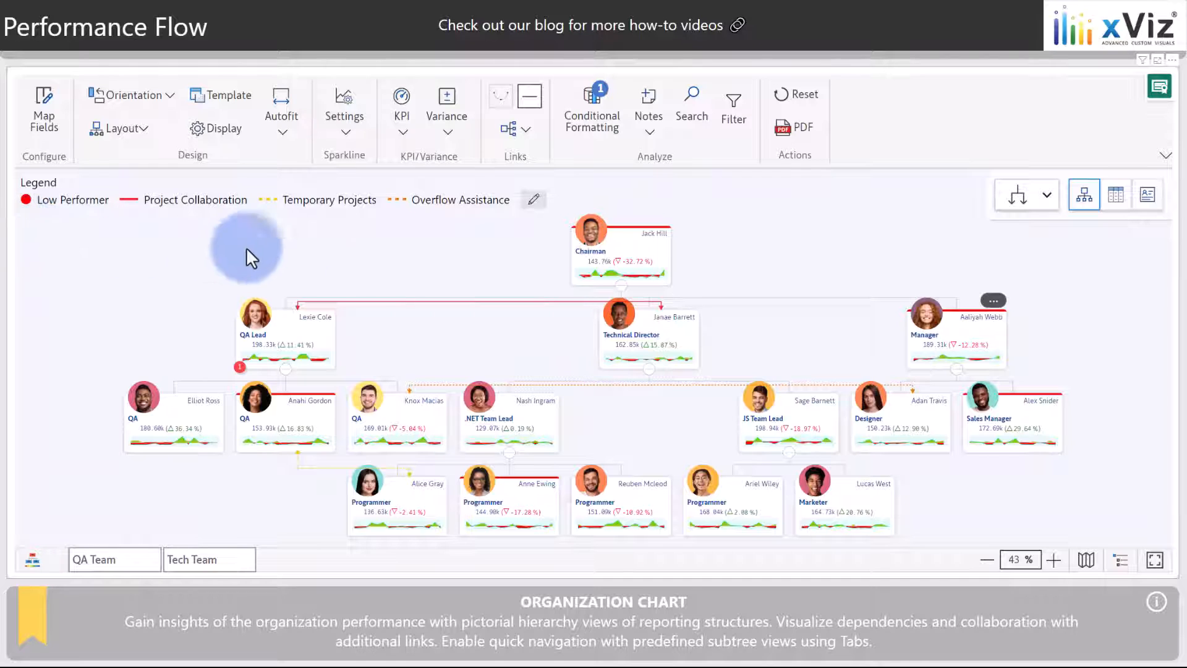
click(993, 300)
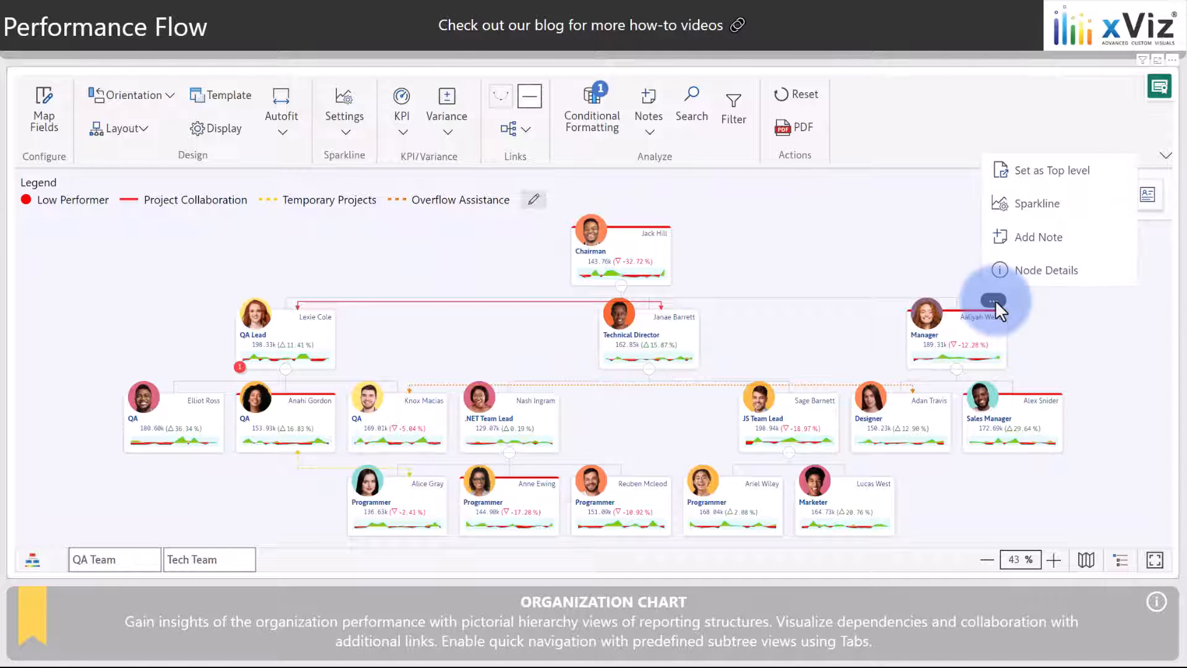
click(1051, 170)
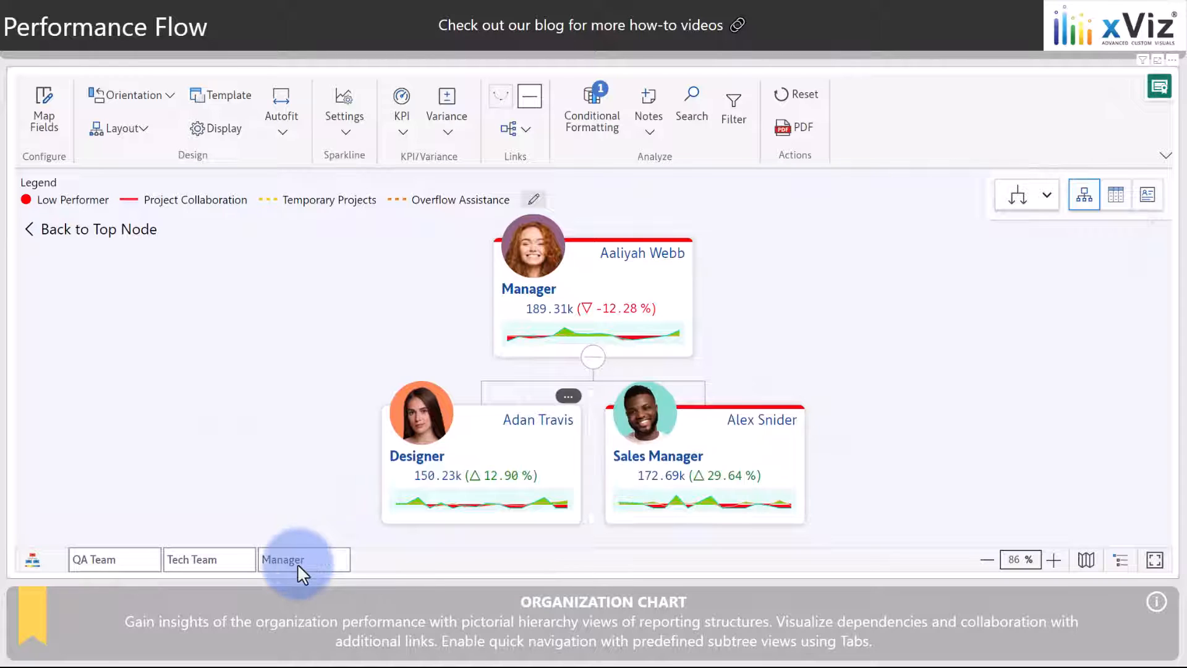
mouse_move(677, 441)
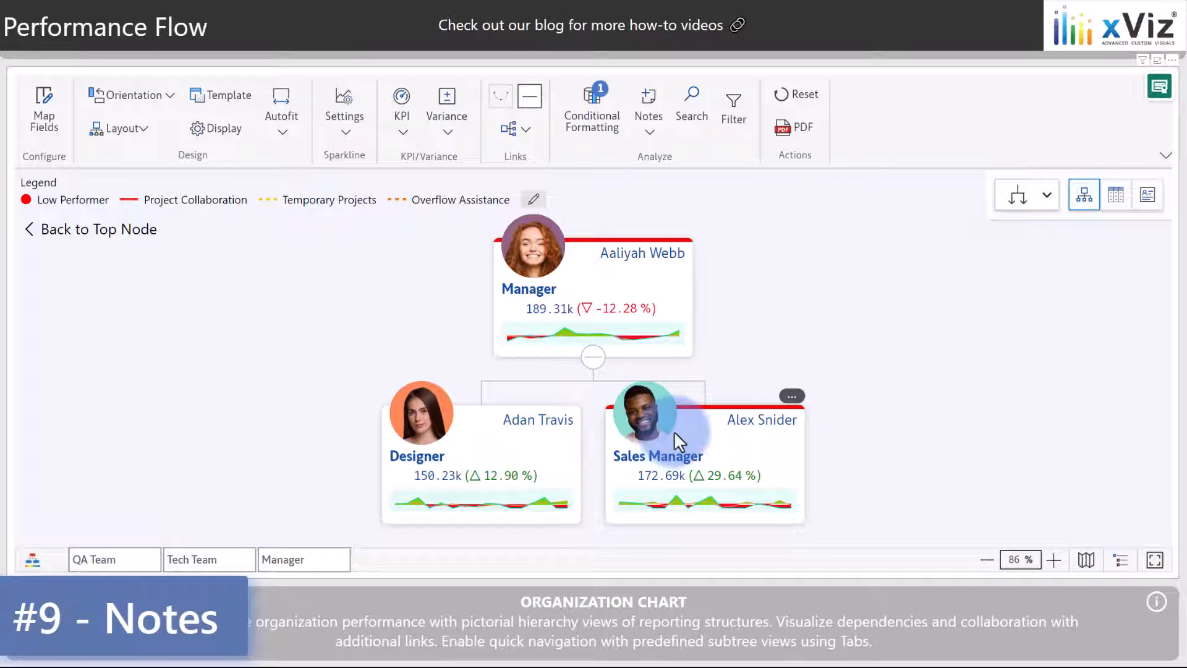
mouse_move(677, 440)
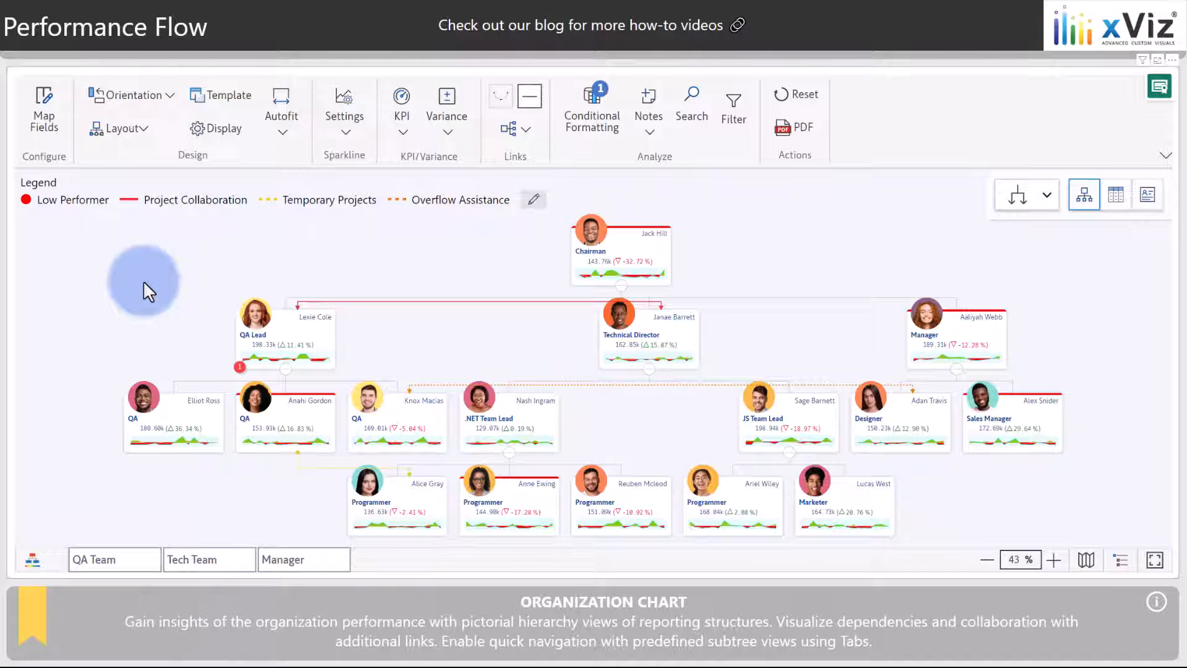
click(240, 367)
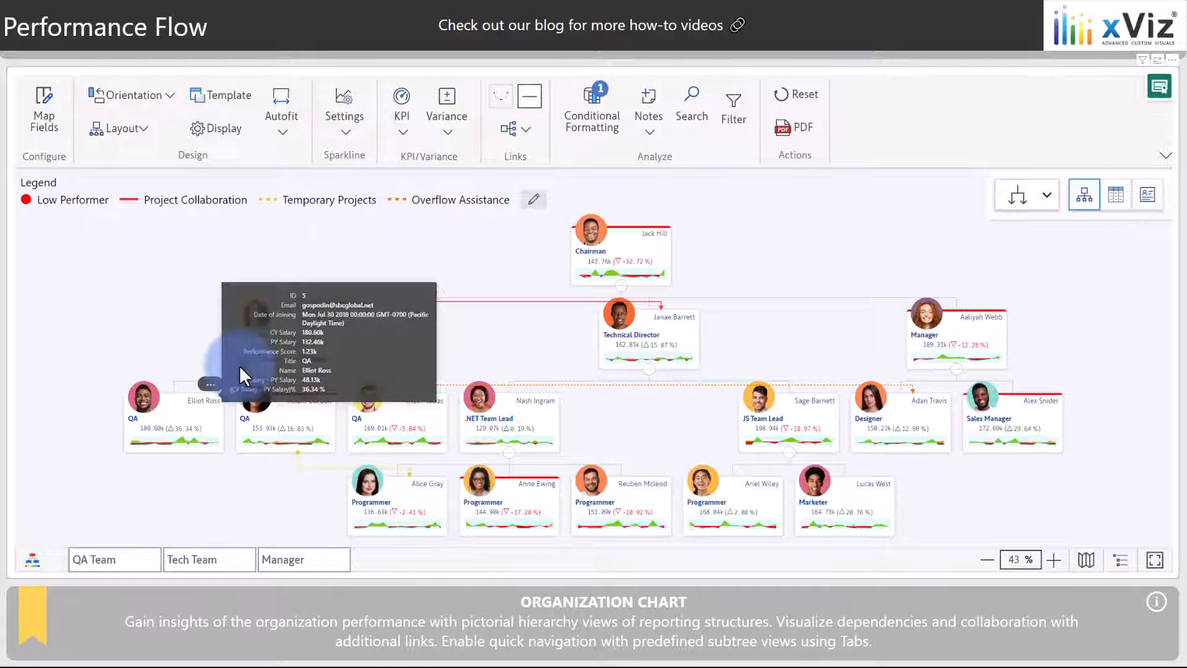
click(212, 384)
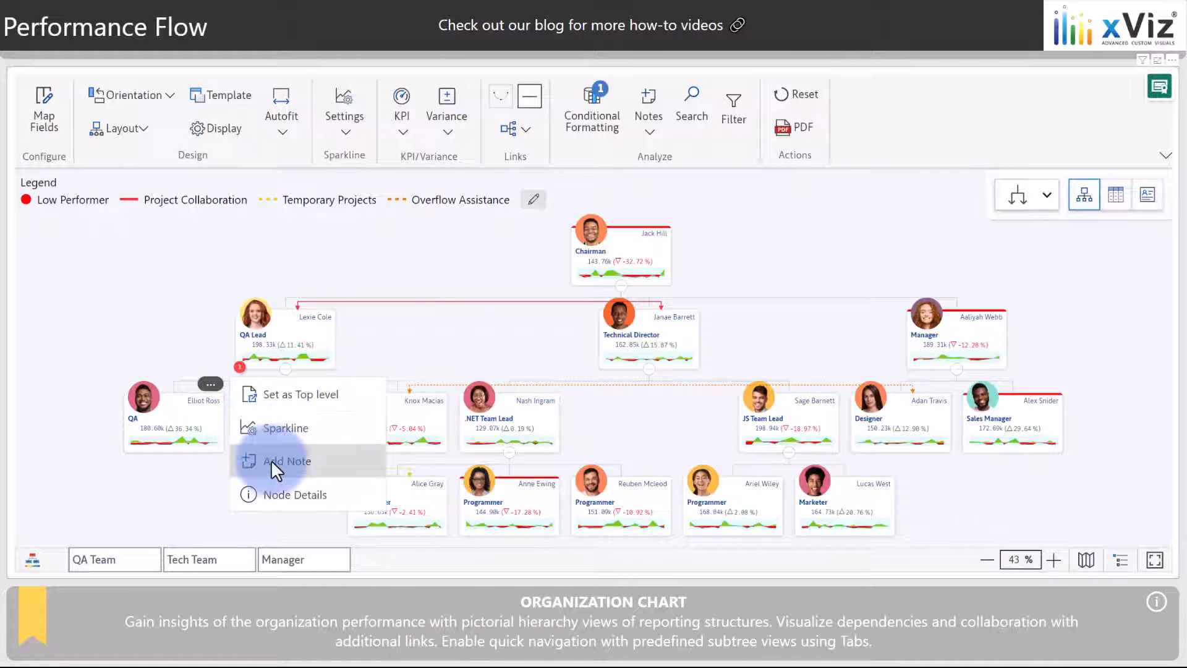
click(287, 460)
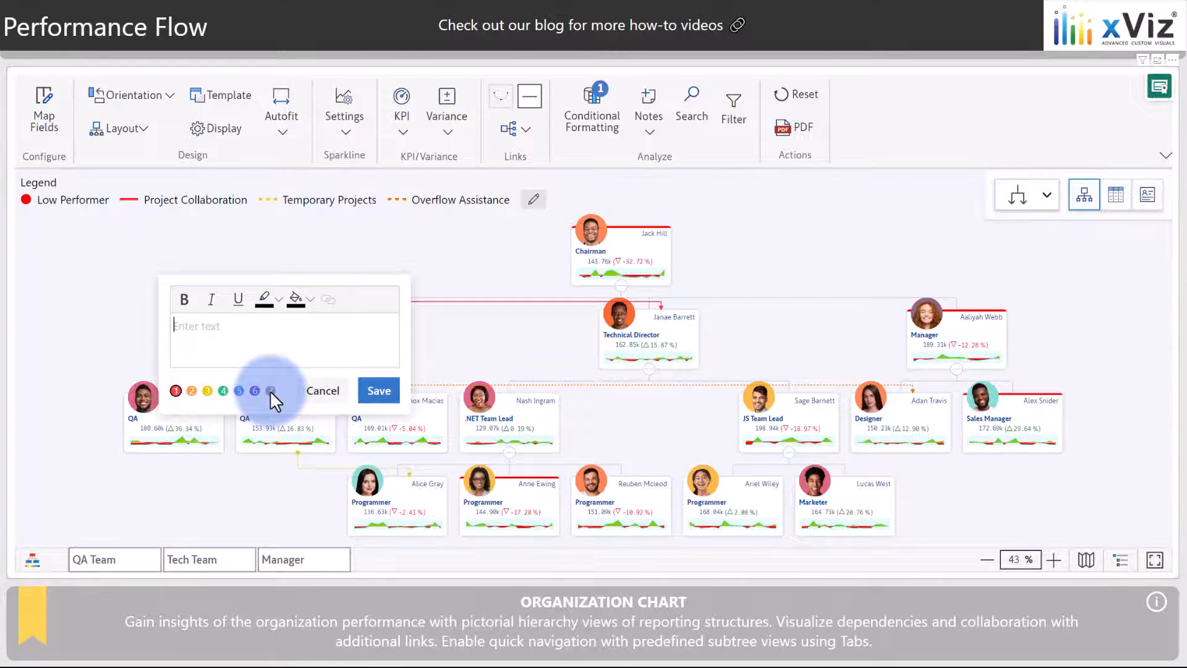
click(322, 389)
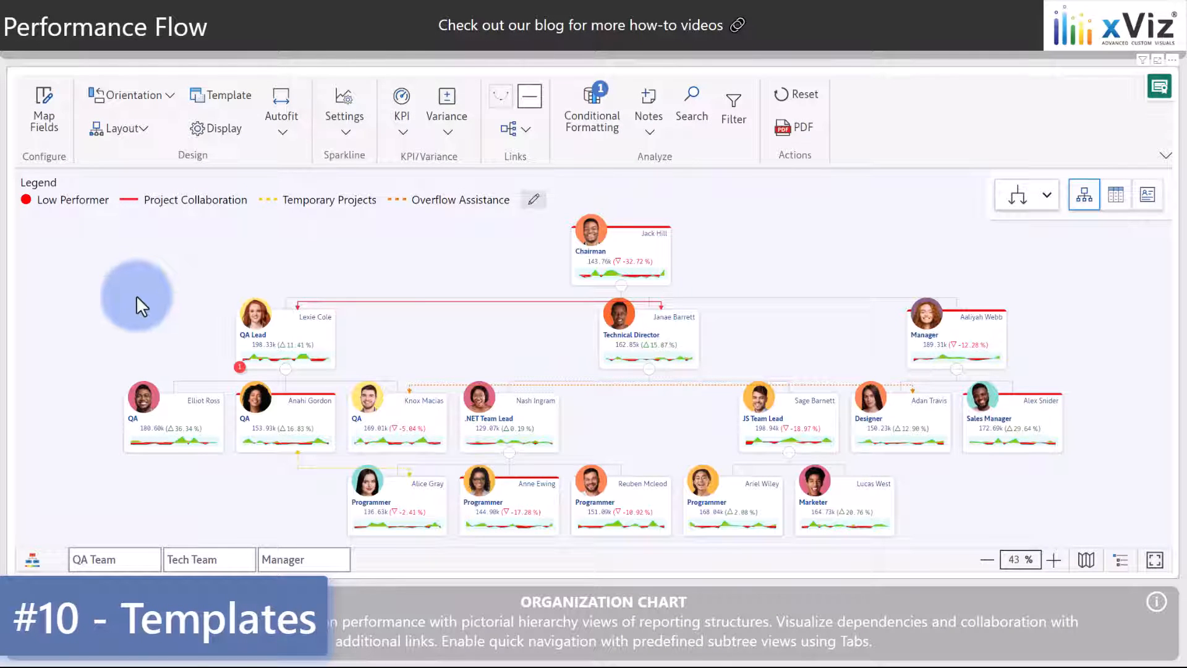
Show the Template pane listing Executive, Classic, Basic, Circular and Card styles
click(227, 95)
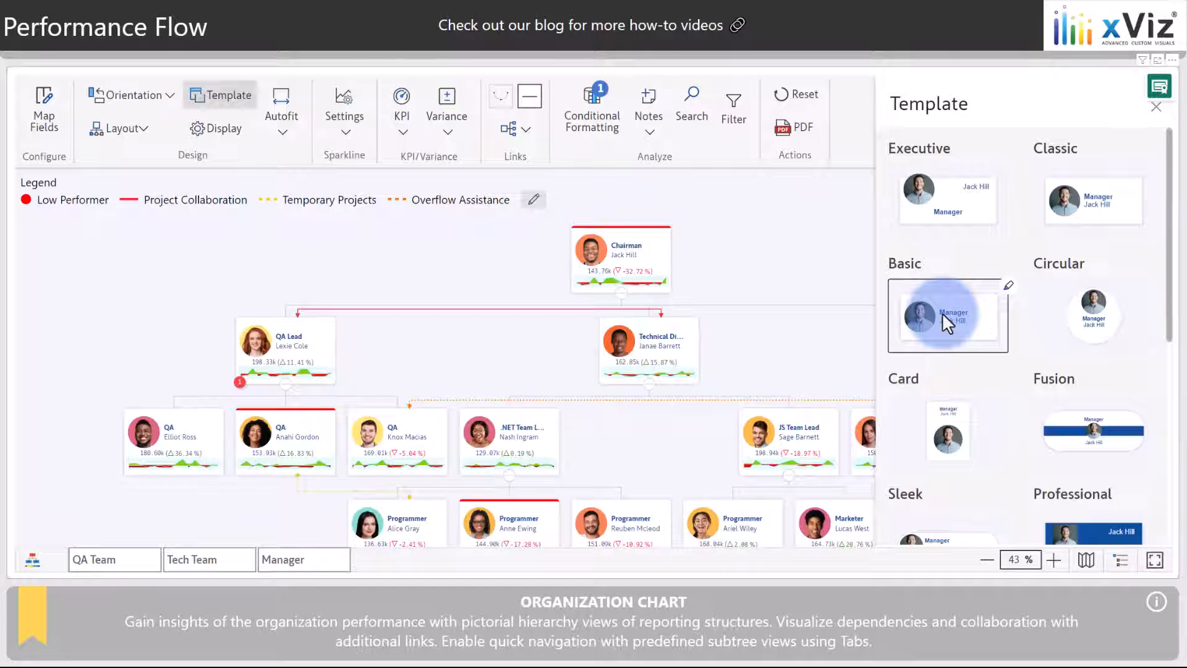
mouse_move(1007, 295)
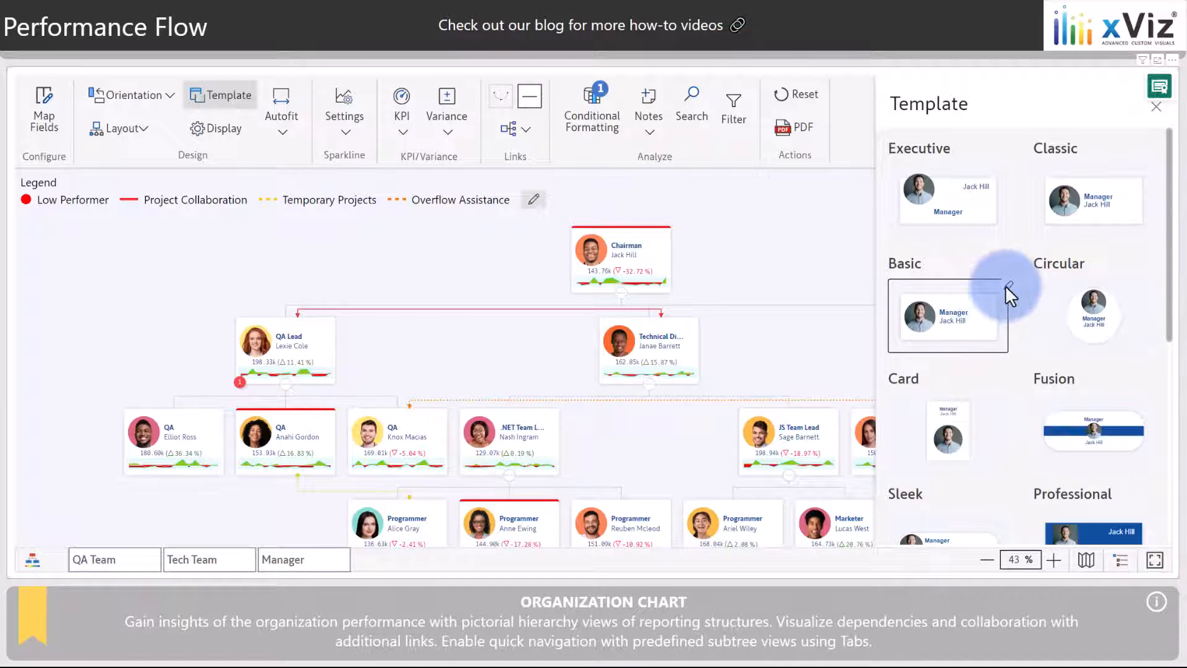